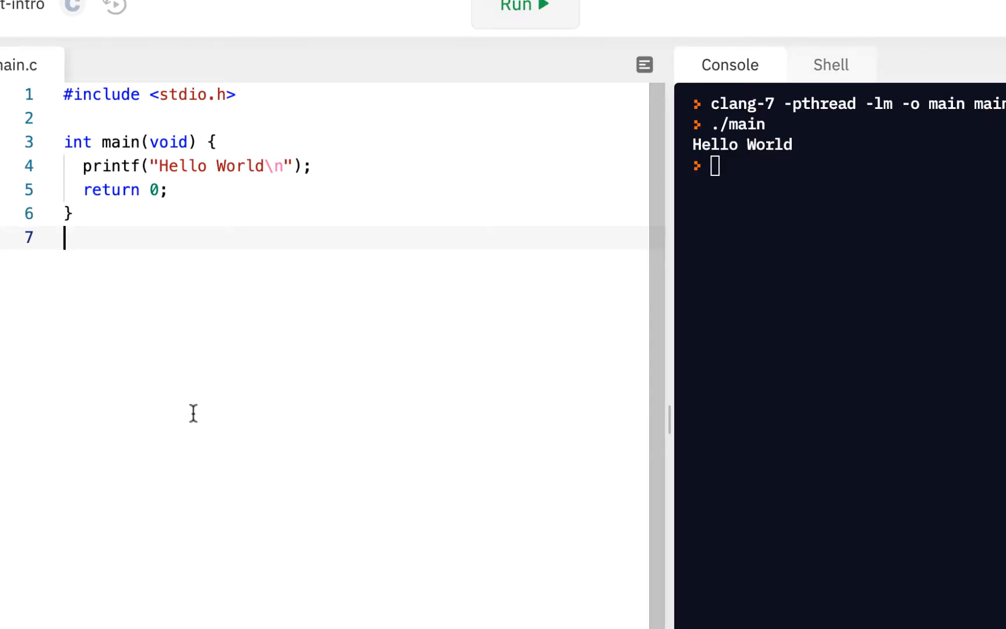
{"action": "mouse_move", "coordinate": [166, 240]}
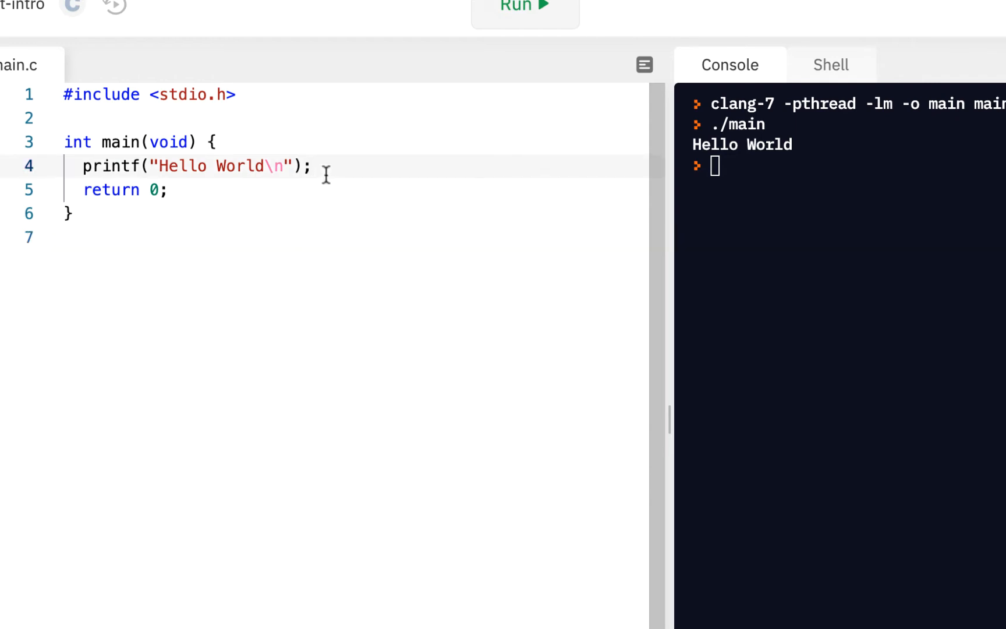
Step: Declare int result below the Hello World print and assign result = 0; //false
{"action": "key", "text": "Enter"}
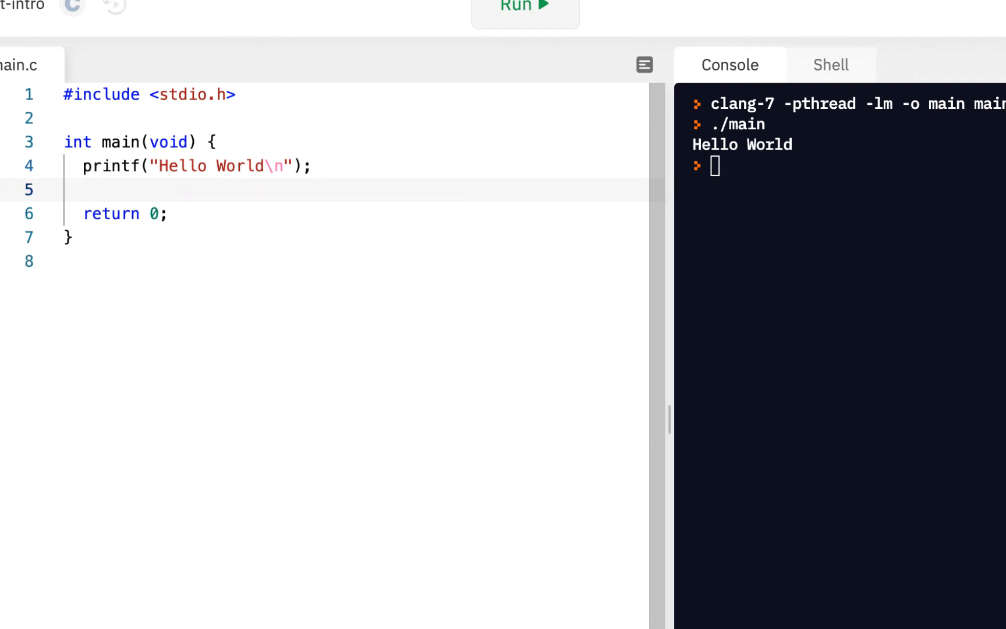
{"action": "type", "text": "int result;"}
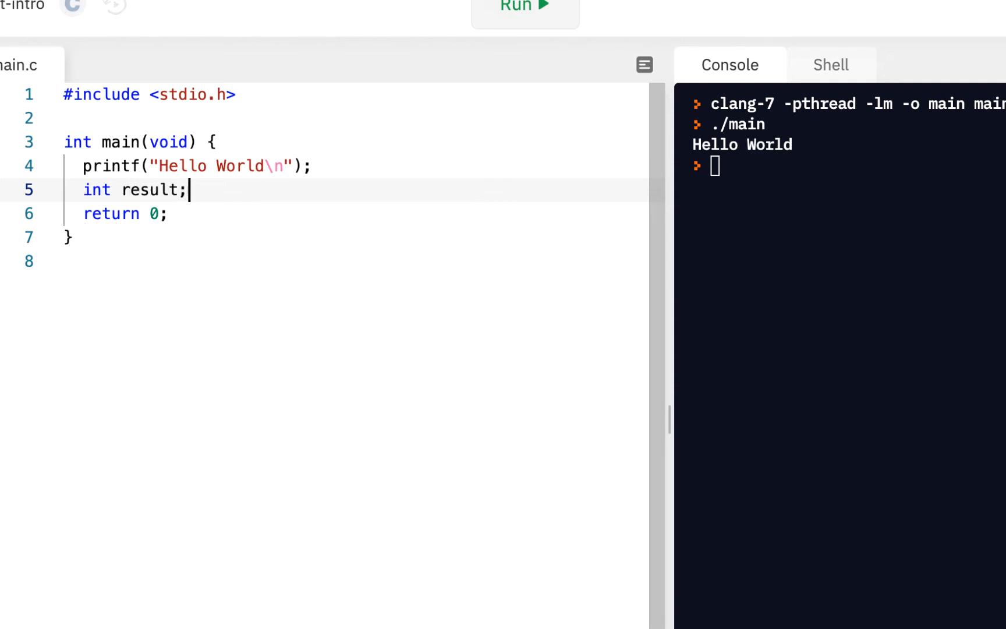
{"action": "key", "text": "Enter"}
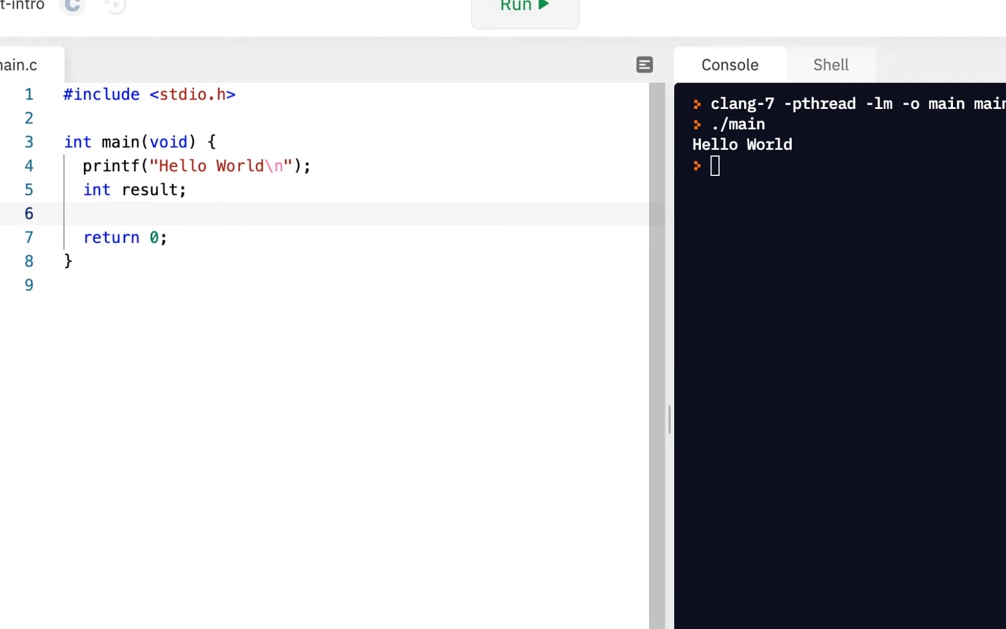
{"action": "left_click", "coordinate": [84, 214]}
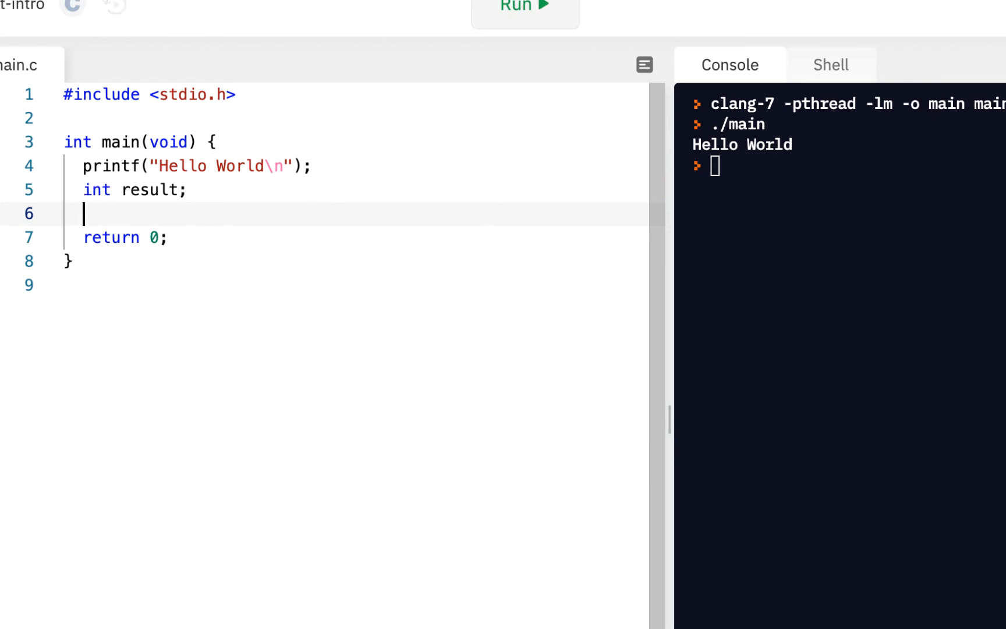
{"action": "type", "text": "result ="}
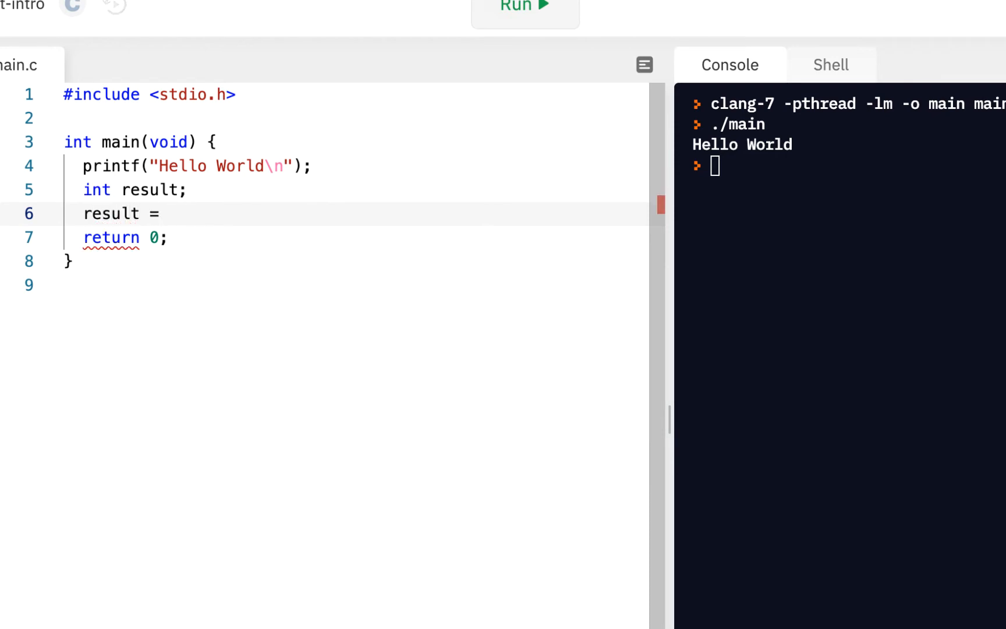
{"action": "type", "text": "0; //"}
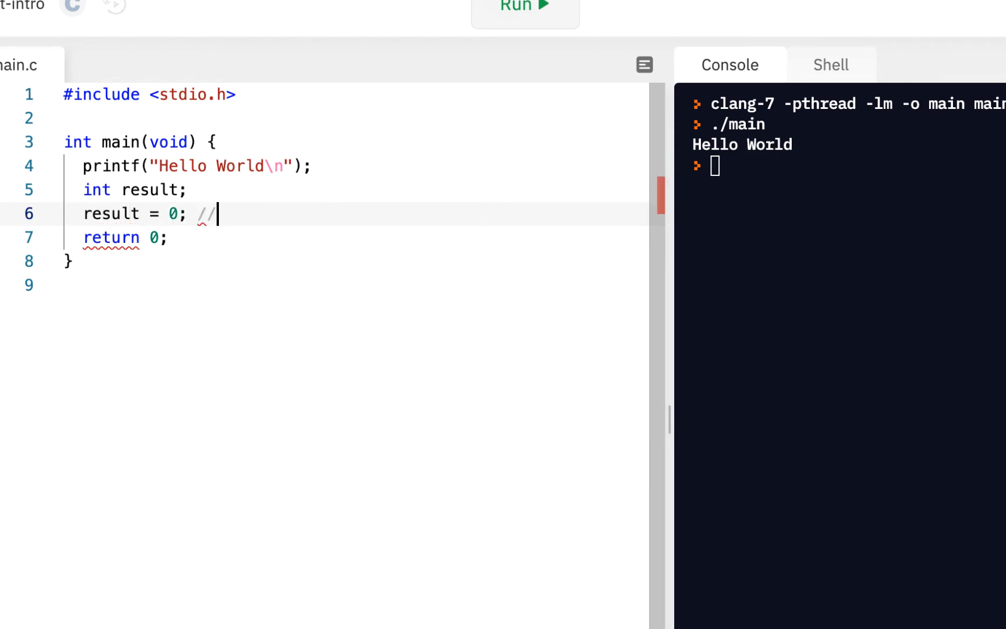
{"action": "type", "text": "fa"}
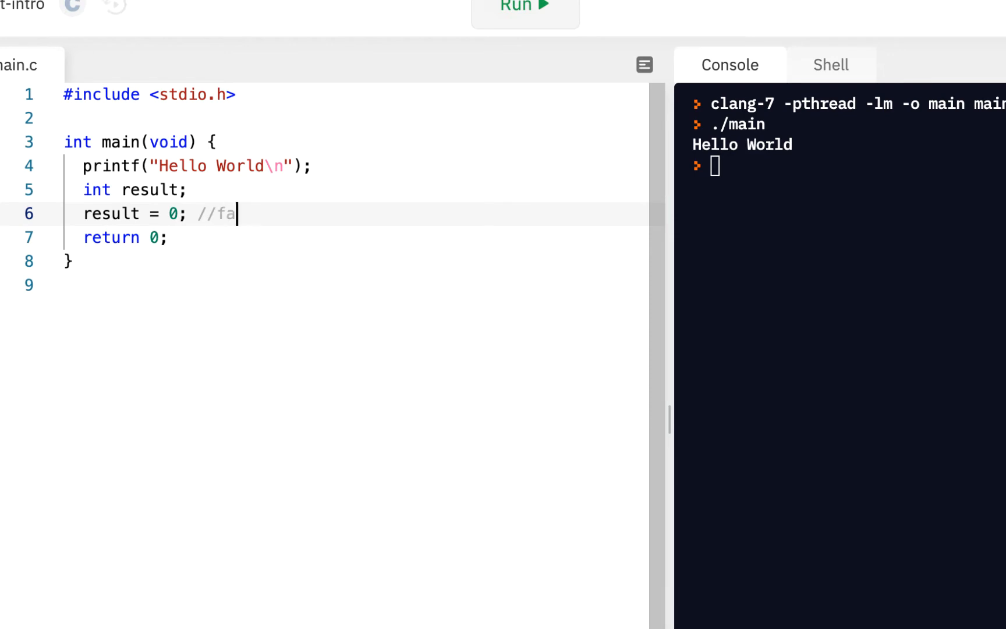
{"action": "type", "text": "lse"}
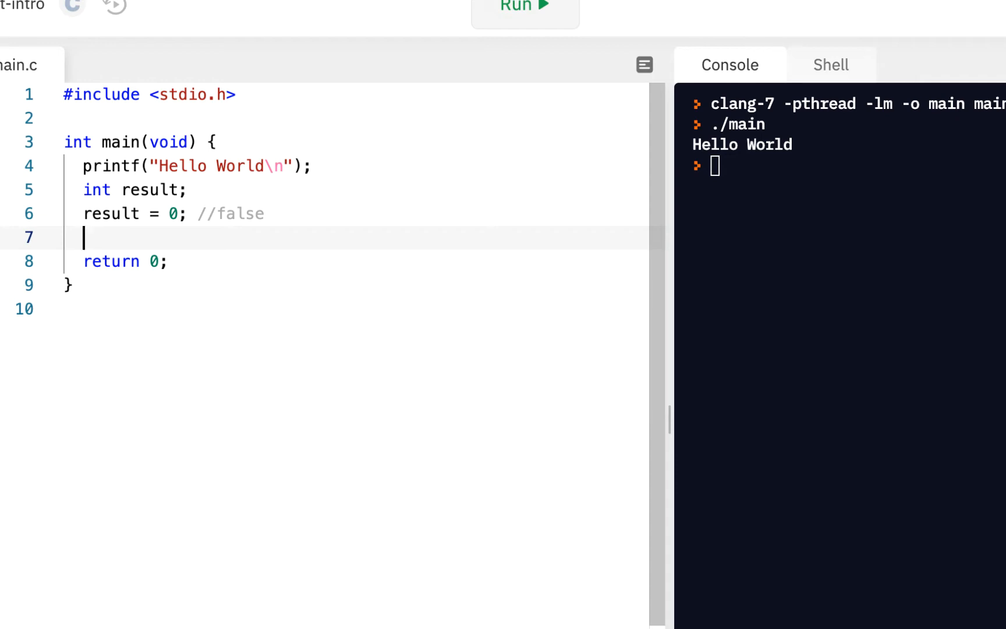
Step: Write a while (result) loop that prints the Press ENTER prompt and calls getchar()
{"action": "type", "text": "while"}
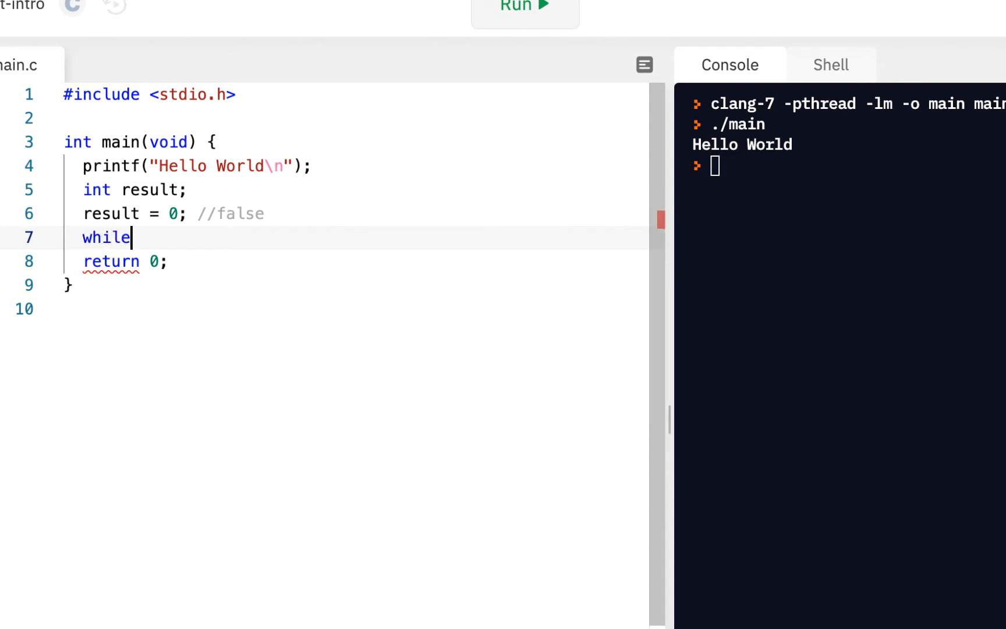
{"action": "type", "text": "(resulgt"}
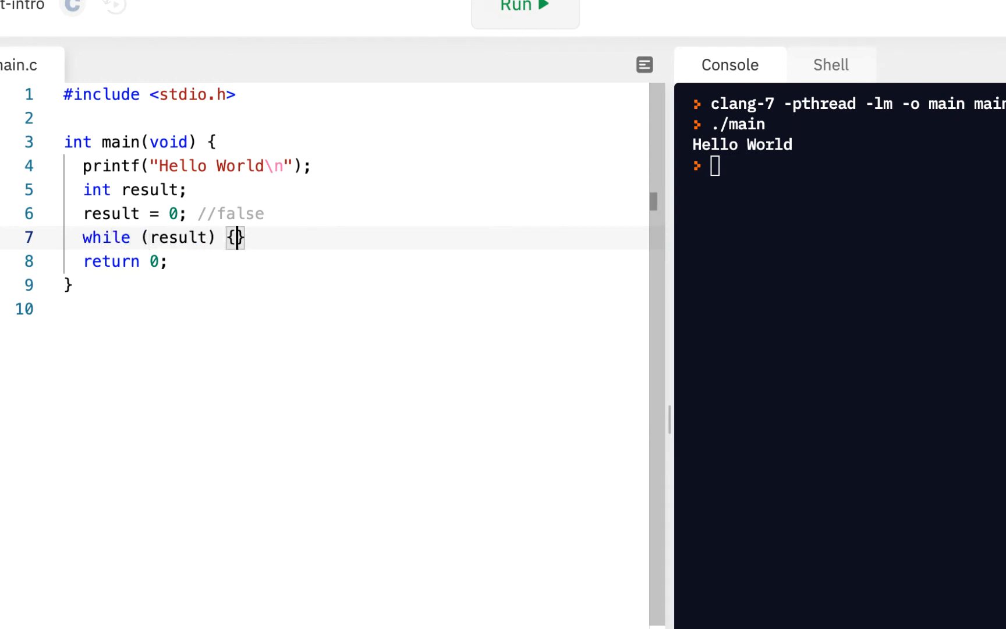
{"action": "key", "text": "Enter"}
{"action": "type", "text": "printf(\""}
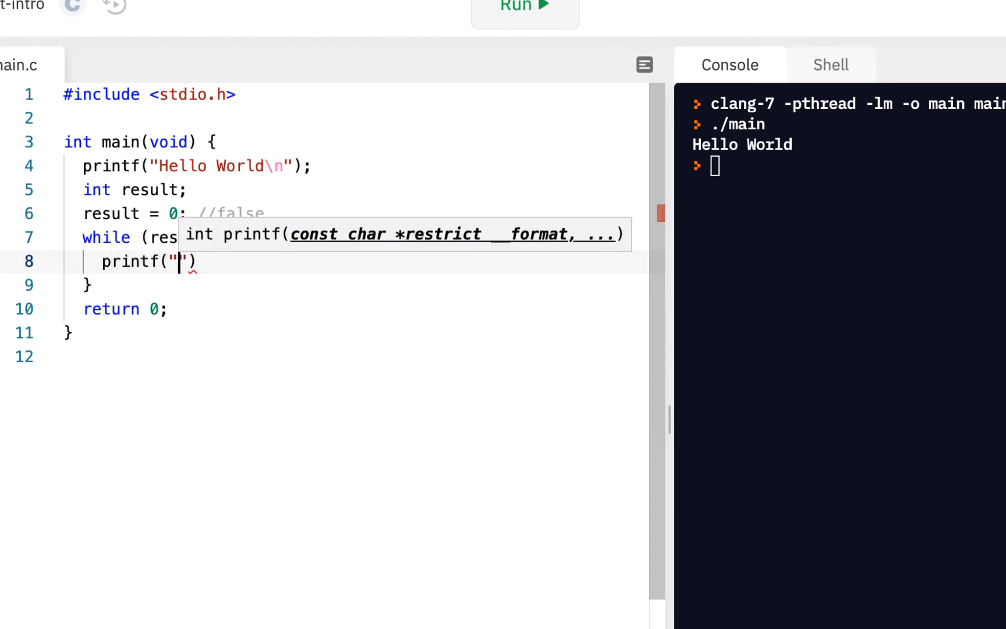
{"action": "type", "text": "Press ENTER to continue:"}
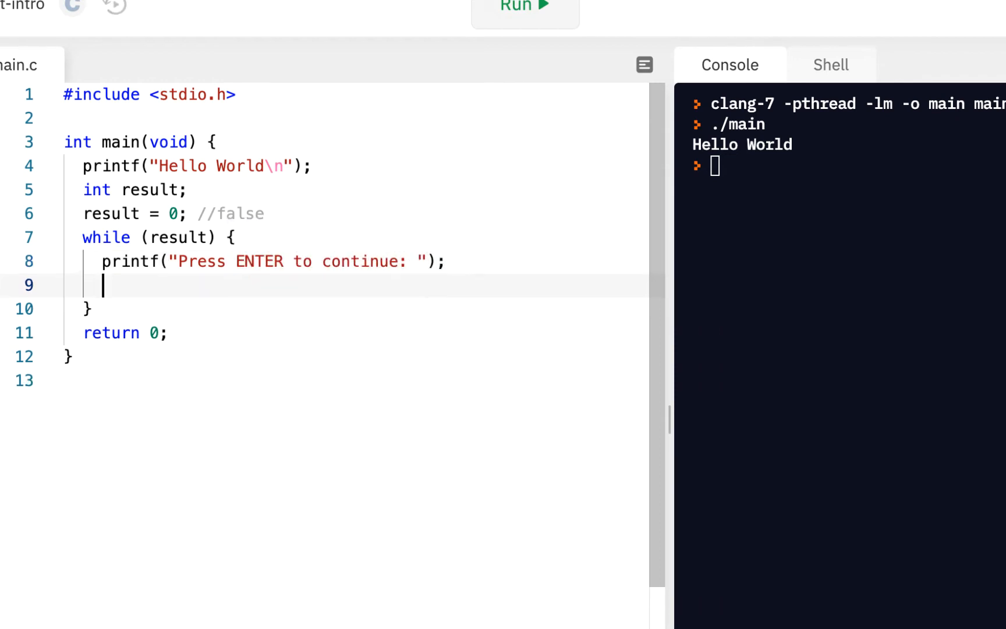
{"action": "type", "text": "getc har()"}
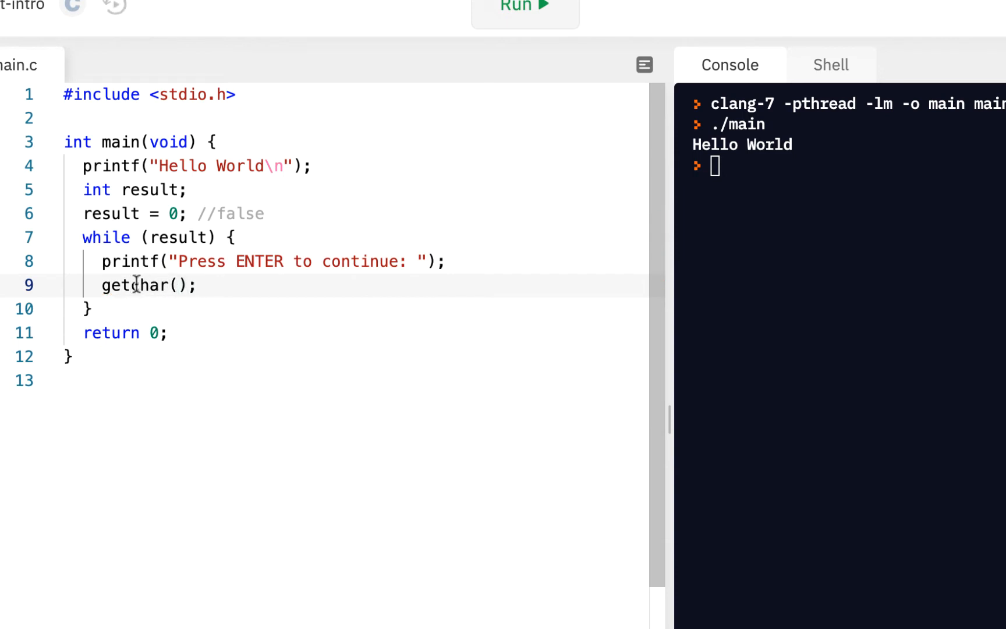
{"action": "mouse_move", "coordinate": [259, 341]}
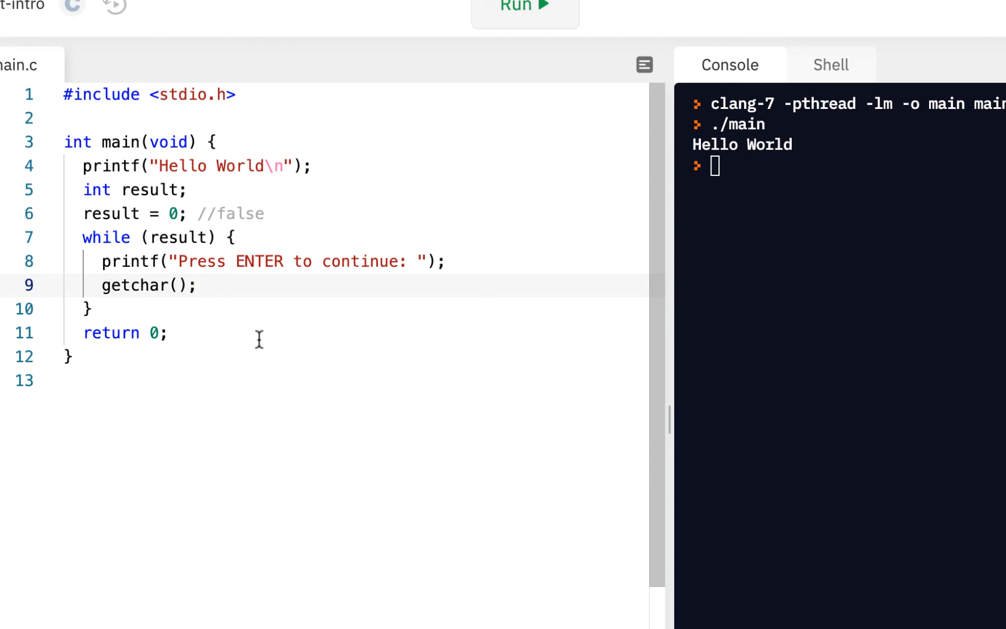
{"action": "mouse_move", "coordinate": [275, 302]}
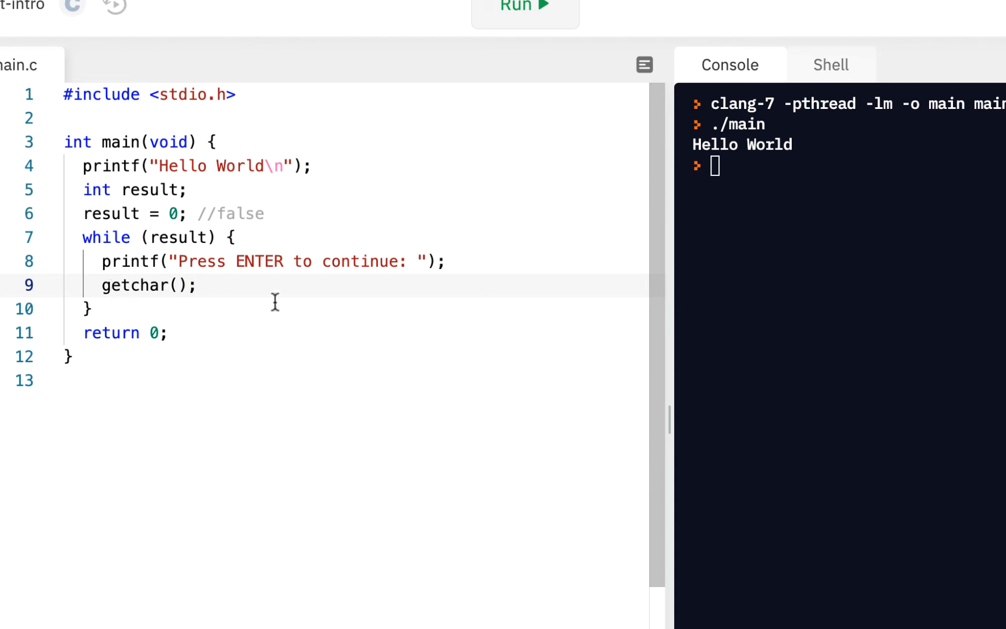
{"action": "mouse_move", "coordinate": [113, 310]}
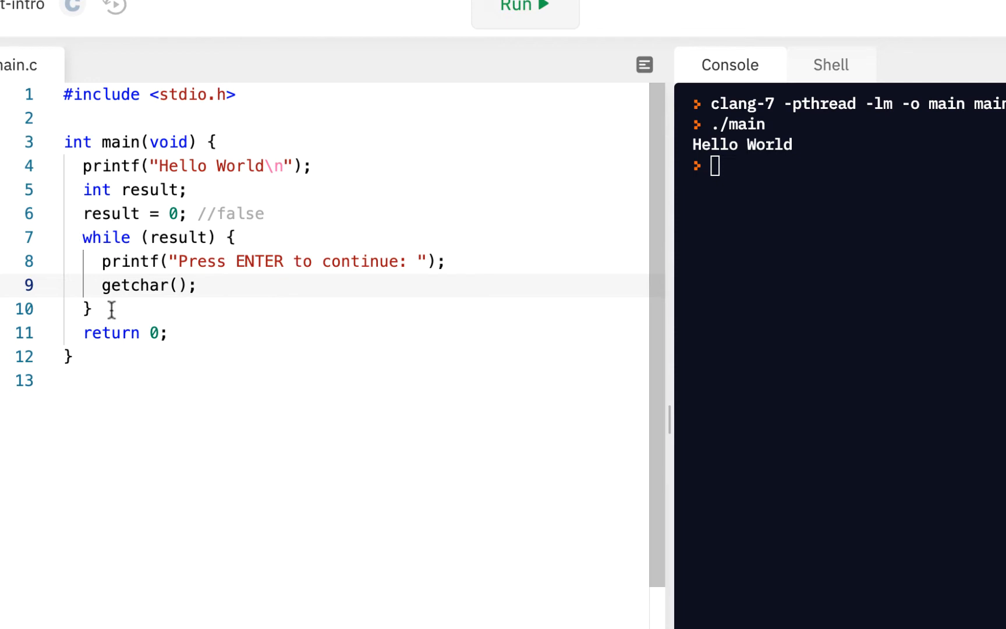
Step: After the loop's closing brace, add printf("All Done!\n");
{"action": "key", "text": "Enter"}
{"action": "type", "text": "printf(\"All D"}
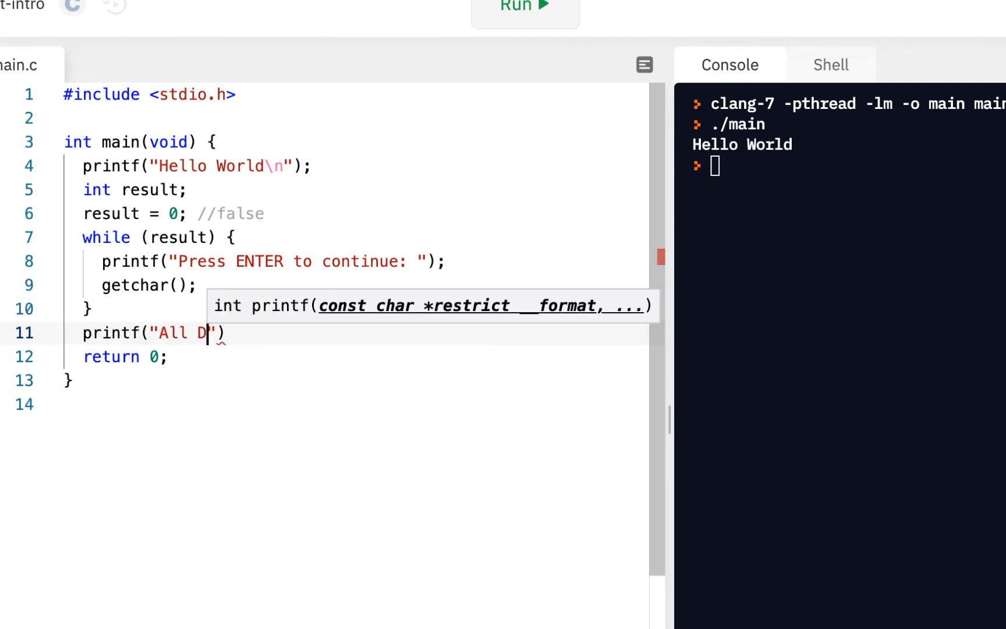
{"action": "type", "text": "one!\\n"}
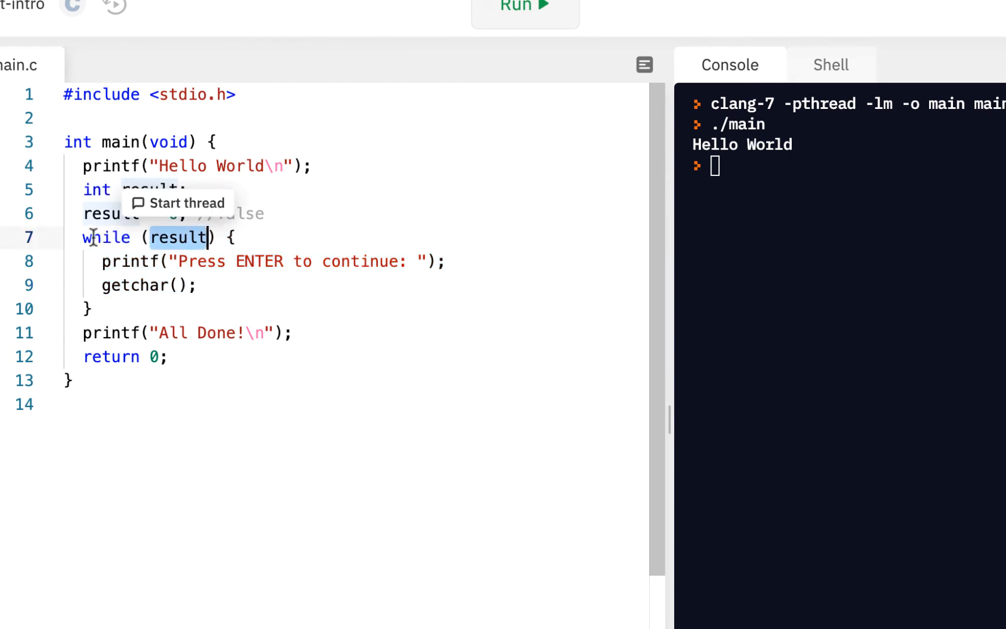
Step: Highlight the result = 0 line to show why the loop body was skipped
{"action": "left_click_drag", "start_coordinate": [82, 238], "coordinate": [92, 309]}
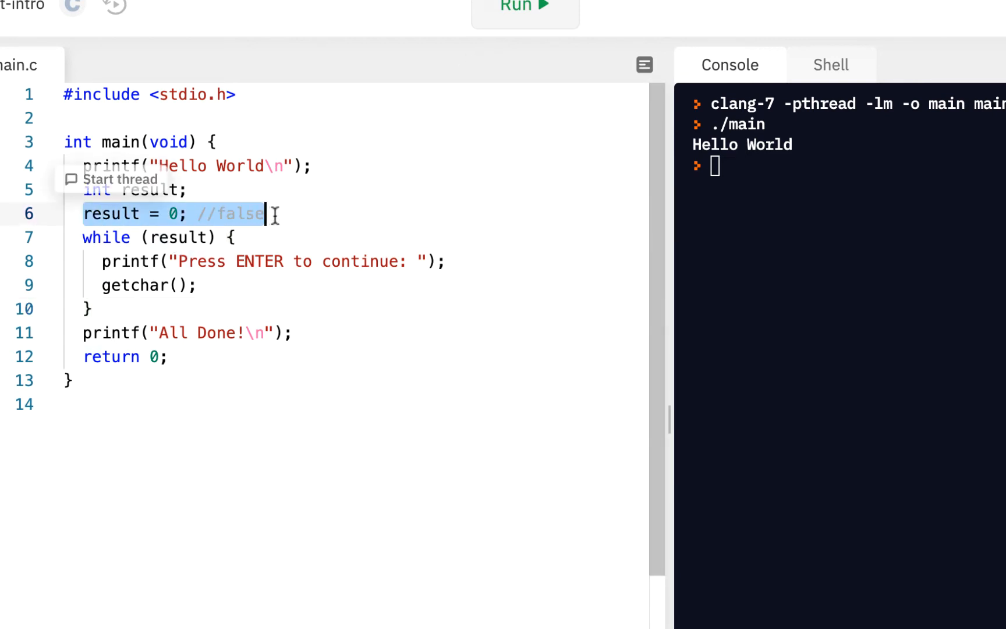
{"action": "mouse_move", "coordinate": [142, 236]}
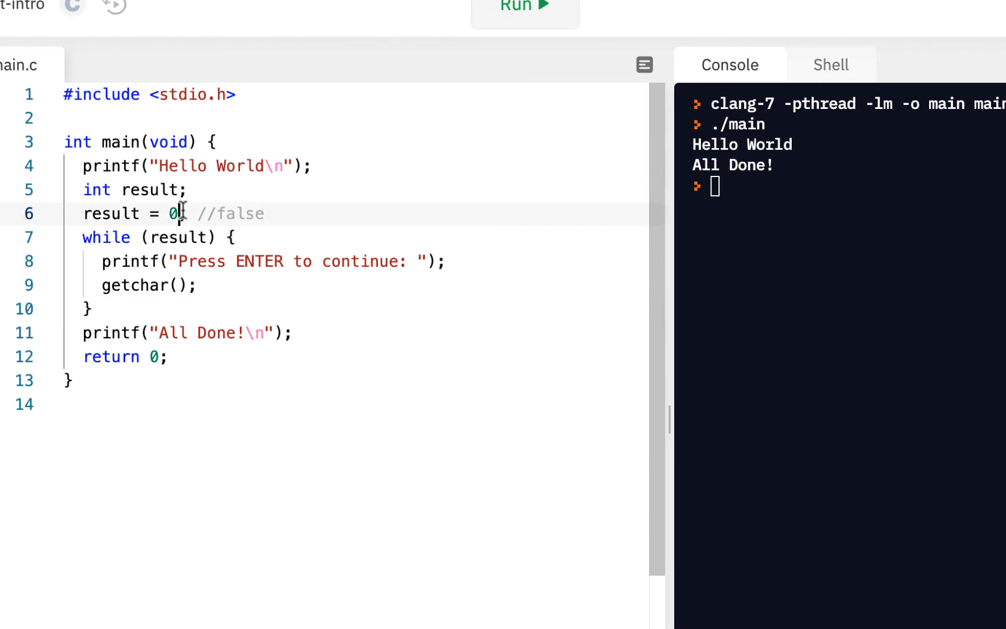
{"action": "type", "text": "1"}
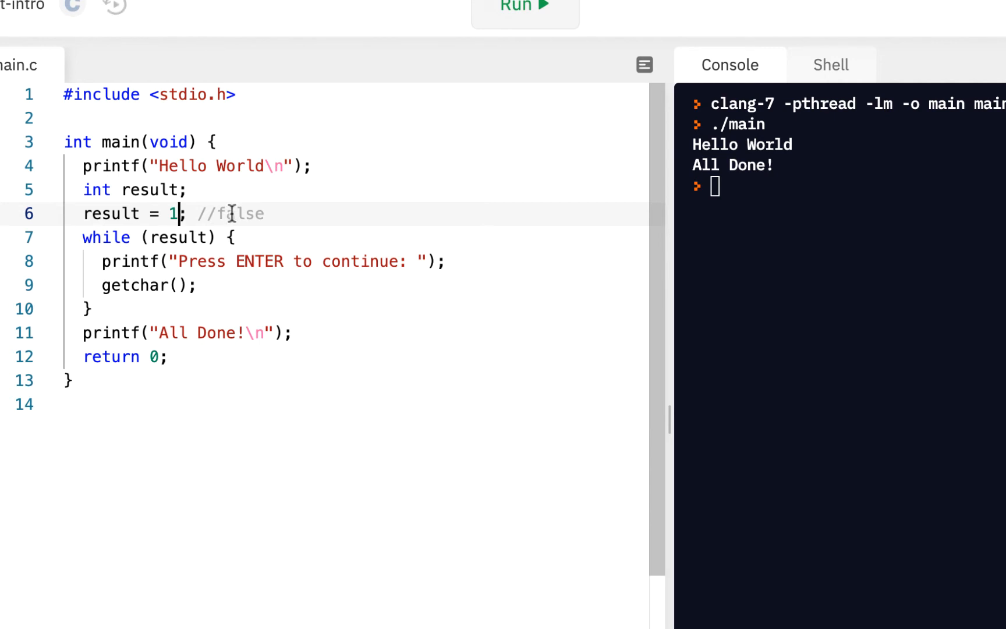
{"action": "double_click", "coordinate": [240, 214]}
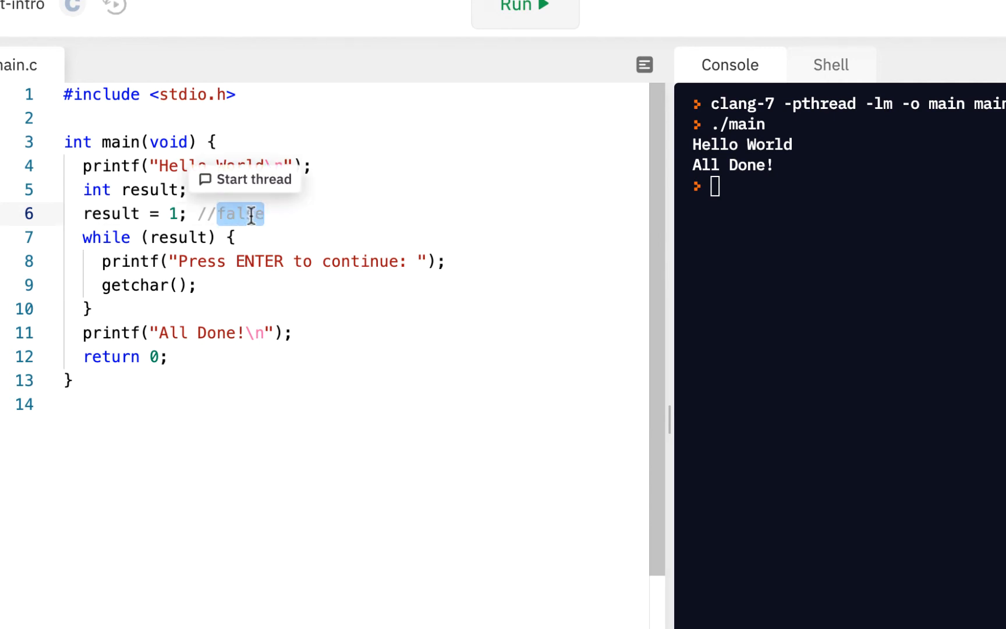
{"action": "type", "text": "true"}
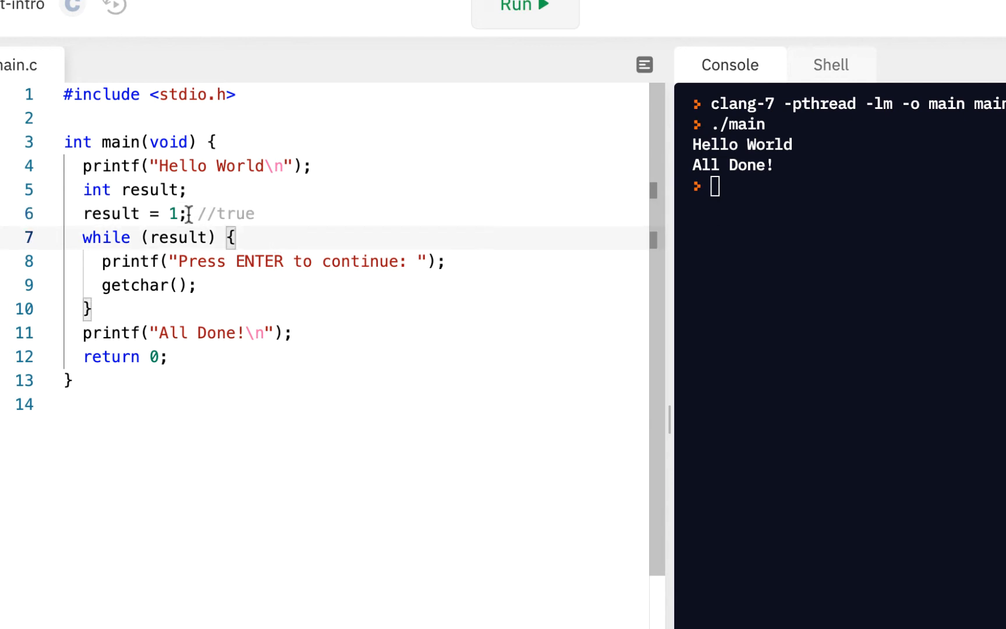
{"action": "double_click", "coordinate": [174, 214]}
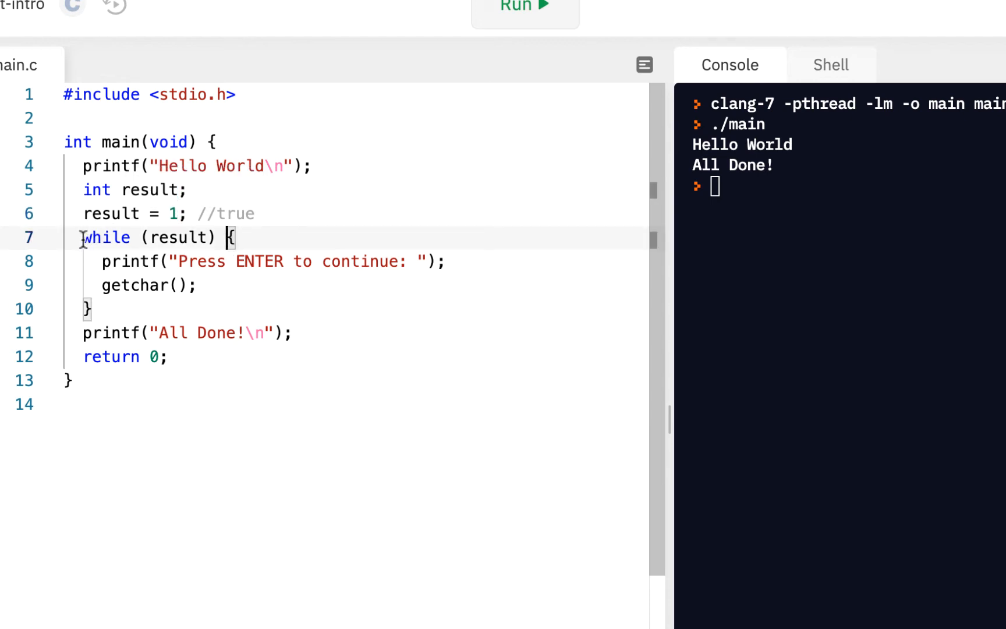
{"action": "left_click_drag", "start_coordinate": [83, 237], "coordinate": [209, 238]}
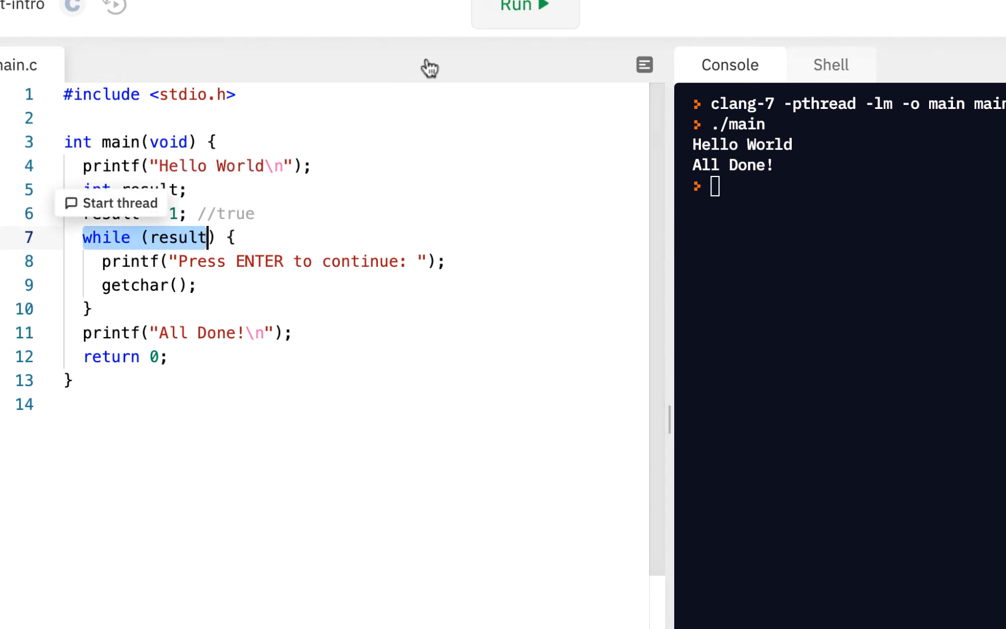
Step: Rerun the program and answer the repeating prompt with Enter and abc in the console
{"action": "left_click", "coordinate": [522, 2]}
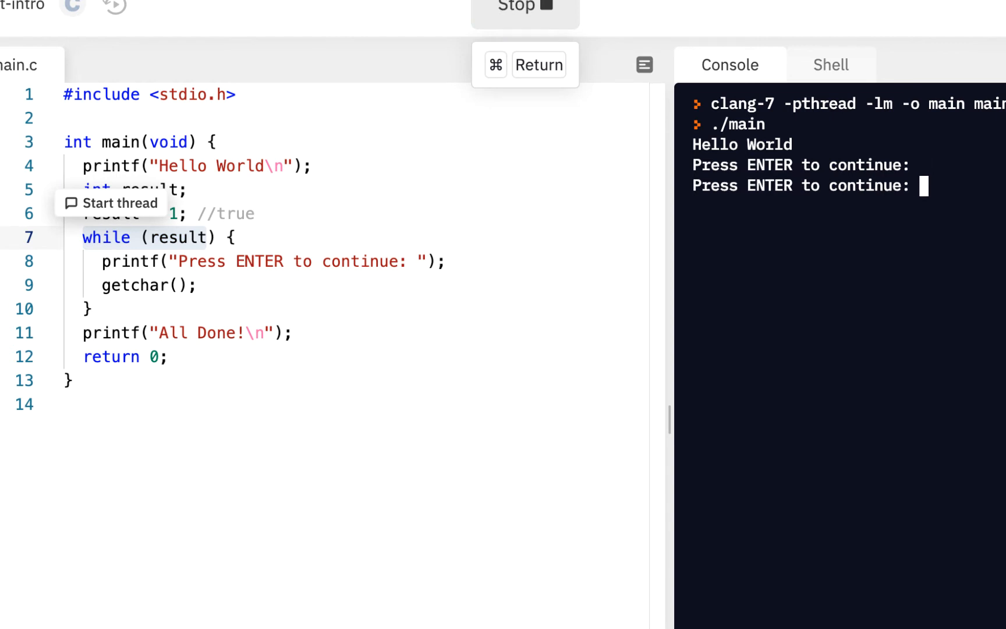
{"action": "key", "text": "Enter"}
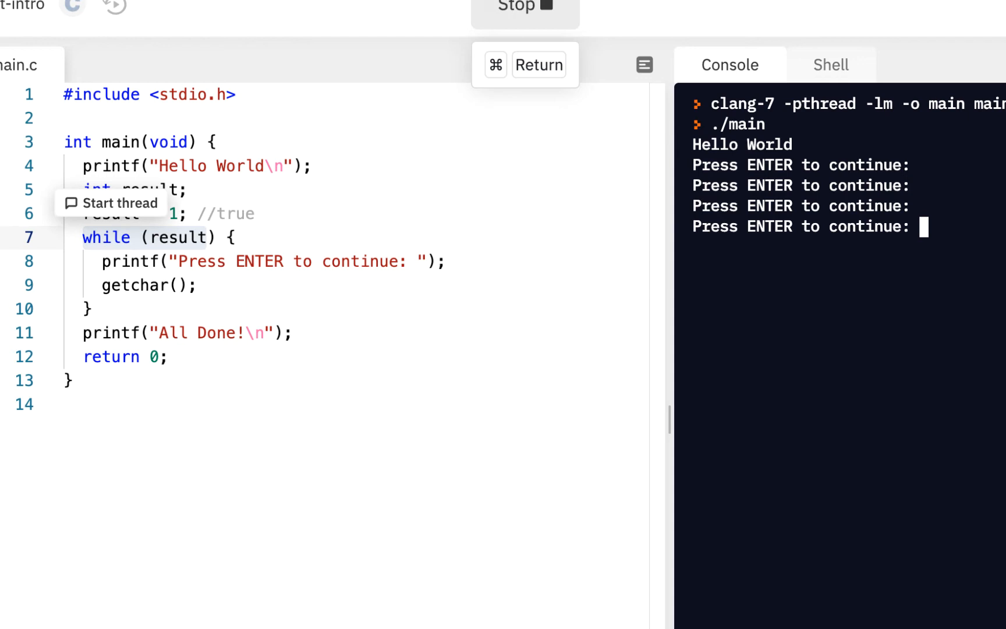
{"action": "type", "text": "abc"}
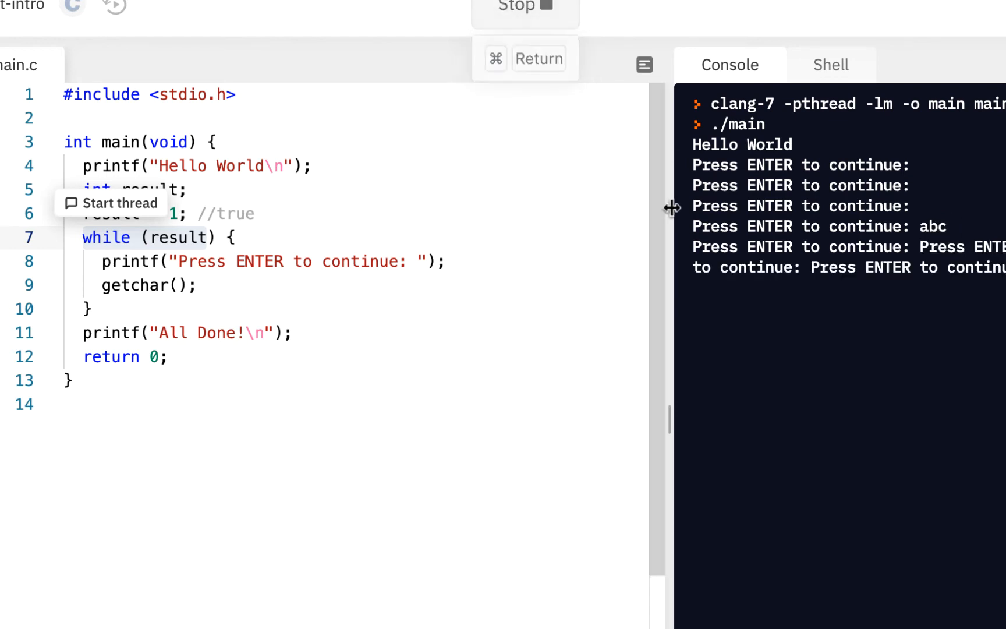
{"action": "mouse_move", "coordinate": [925, 227]}
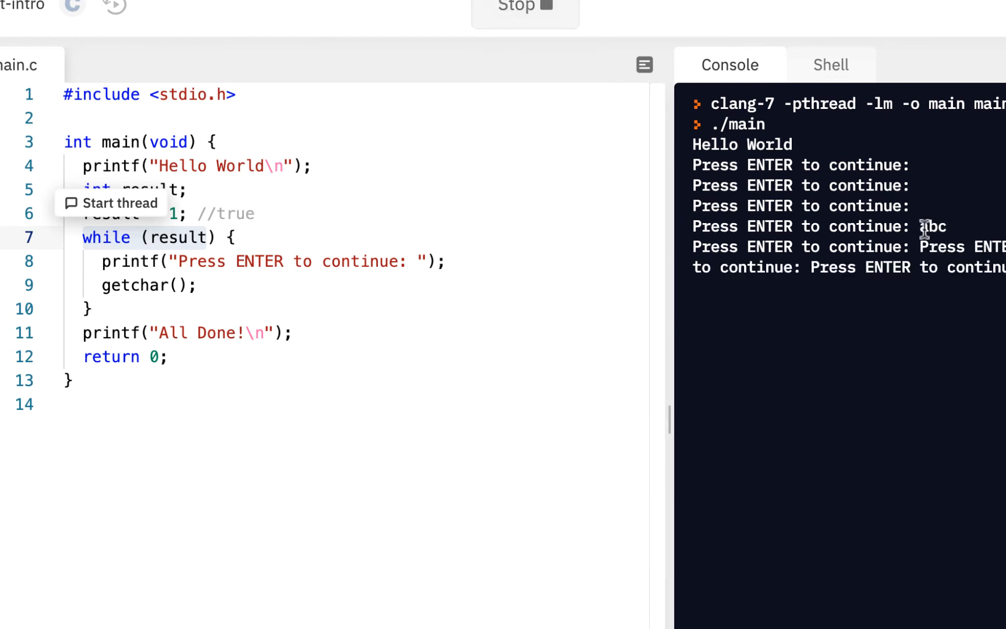
{"action": "double_click", "coordinate": [937, 227]}
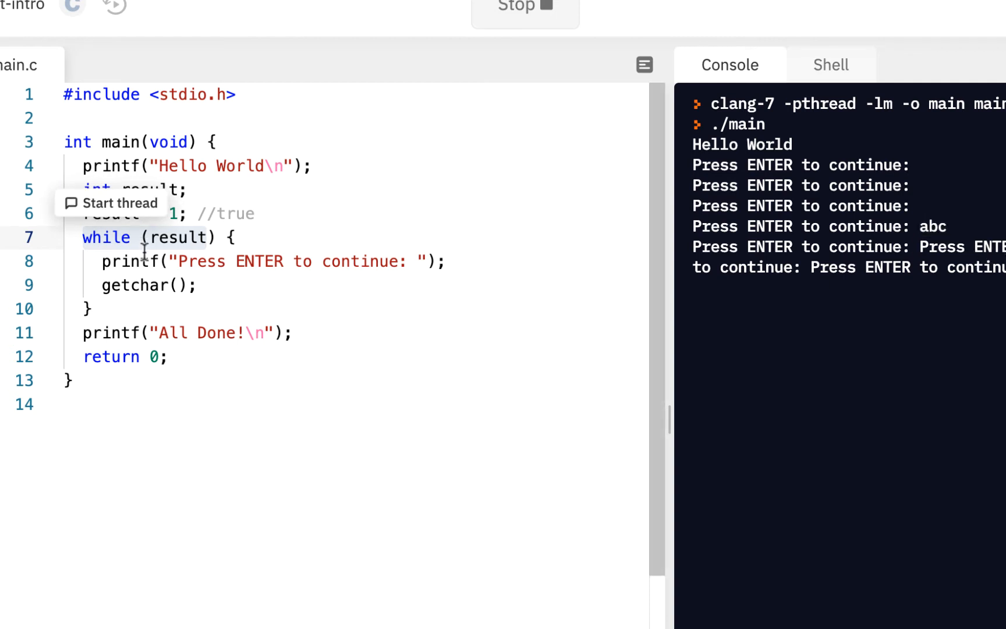
{"action": "mouse_move", "coordinate": [169, 285]}
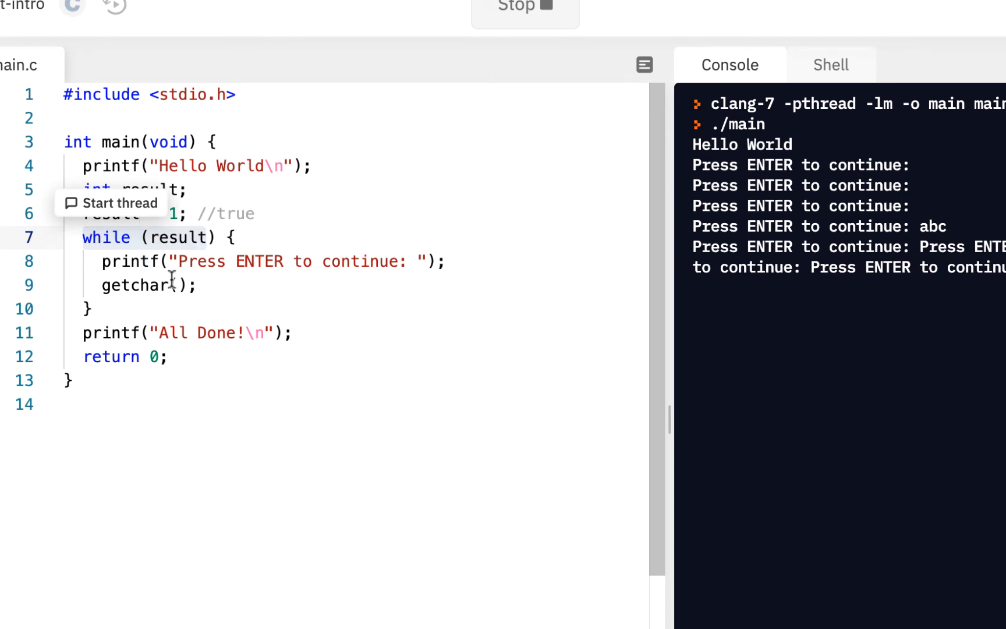
{"action": "mouse_move", "coordinate": [226, 340]}
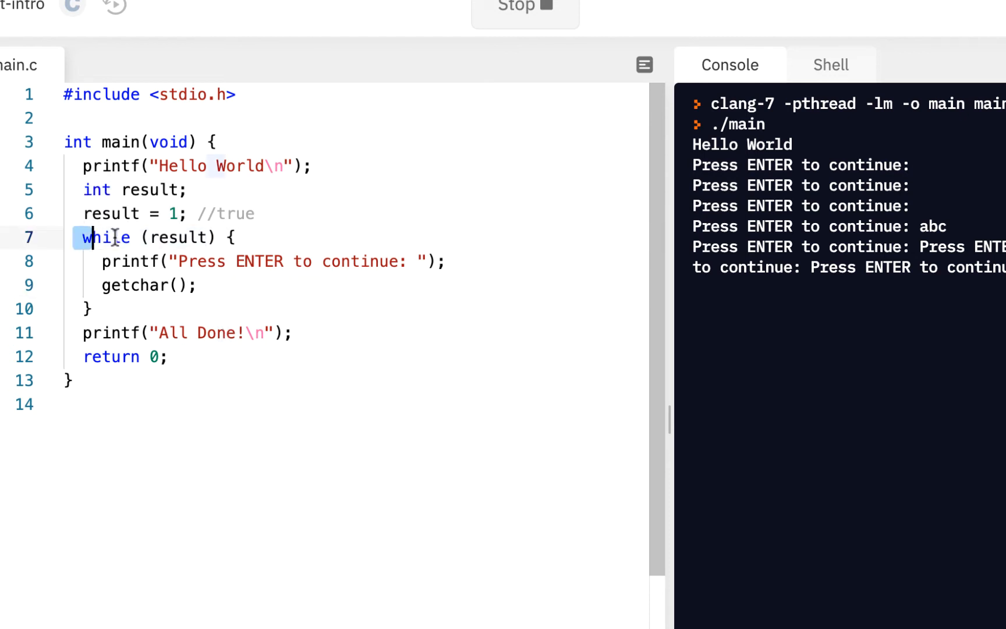
Step: Edit the getchar line inside the loop to read int c = getchar();
{"action": "left_click_drag", "start_coordinate": [81, 238], "coordinate": [90, 309]}
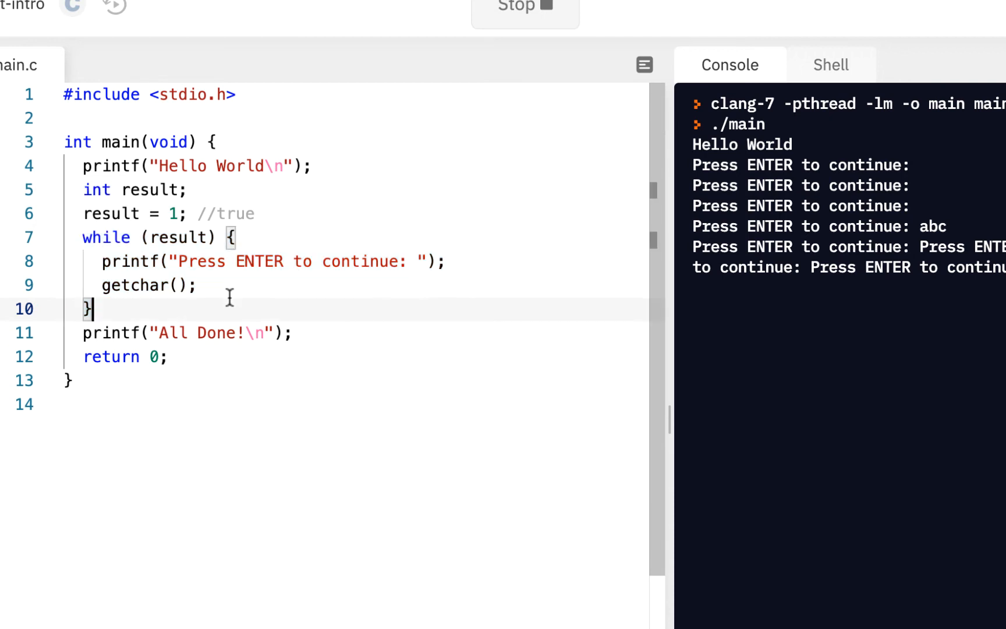
{"action": "mouse_move", "coordinate": [215, 290]}
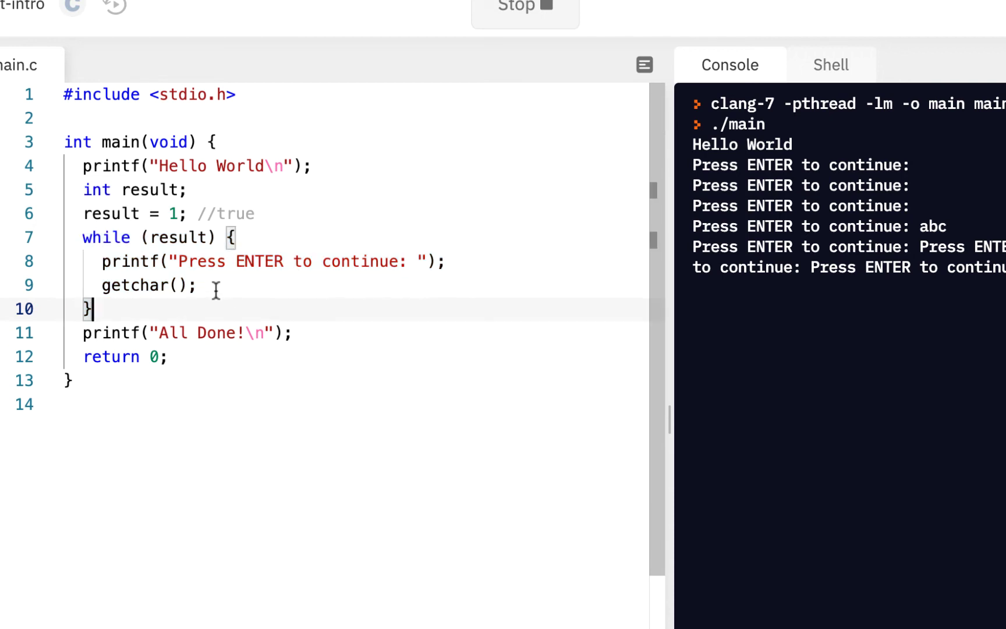
{"action": "double_click", "coordinate": [174, 238]}
{"action": "type", "text": "int c = "}
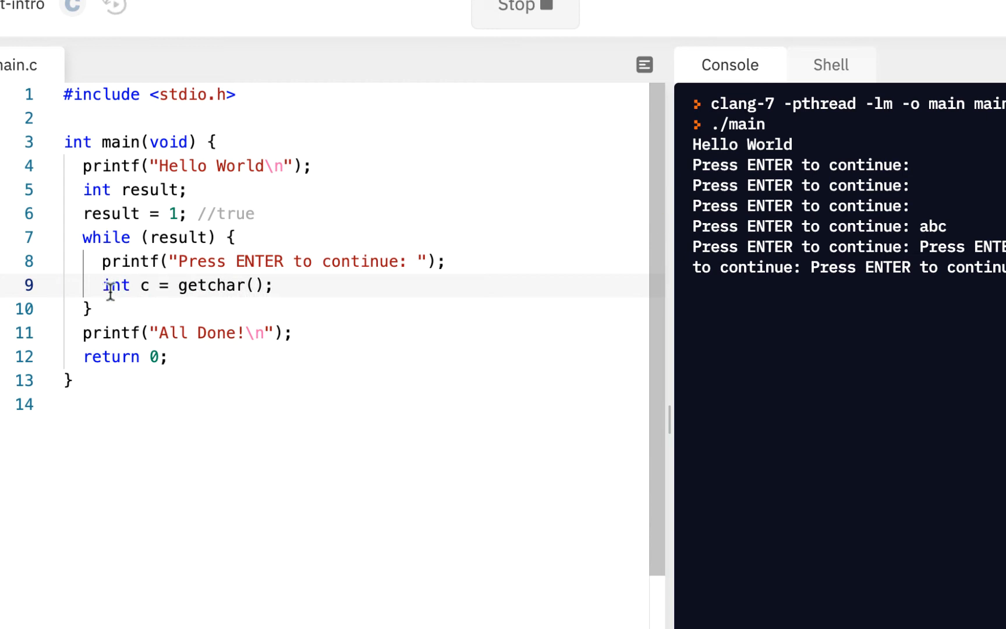
Step: Change the while condition to result != with the comparison value still to come
{"action": "double_click", "coordinate": [139, 285]}
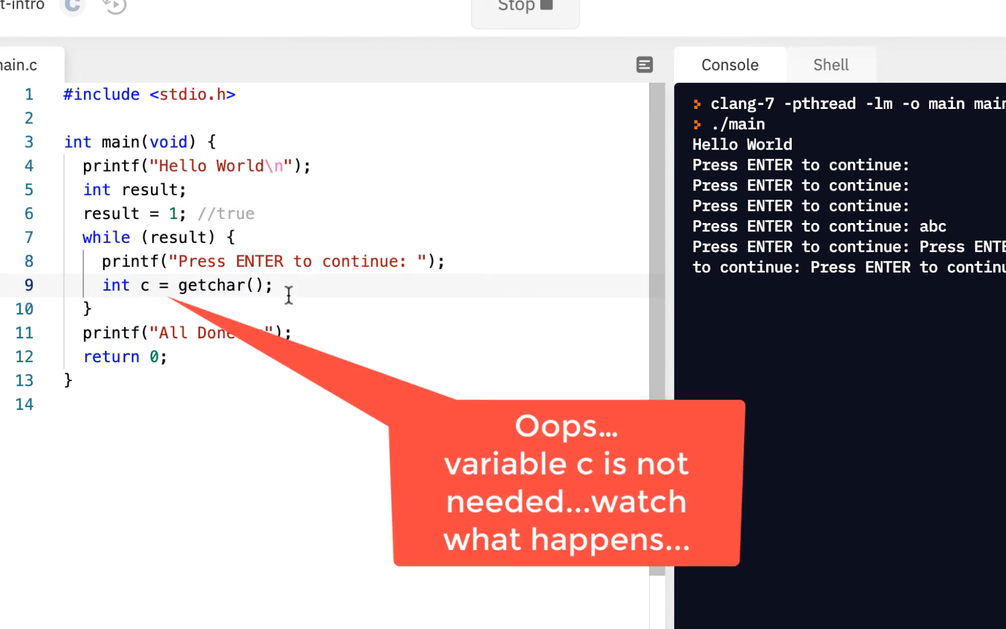
{"action": "double_click", "coordinate": [178, 237]}
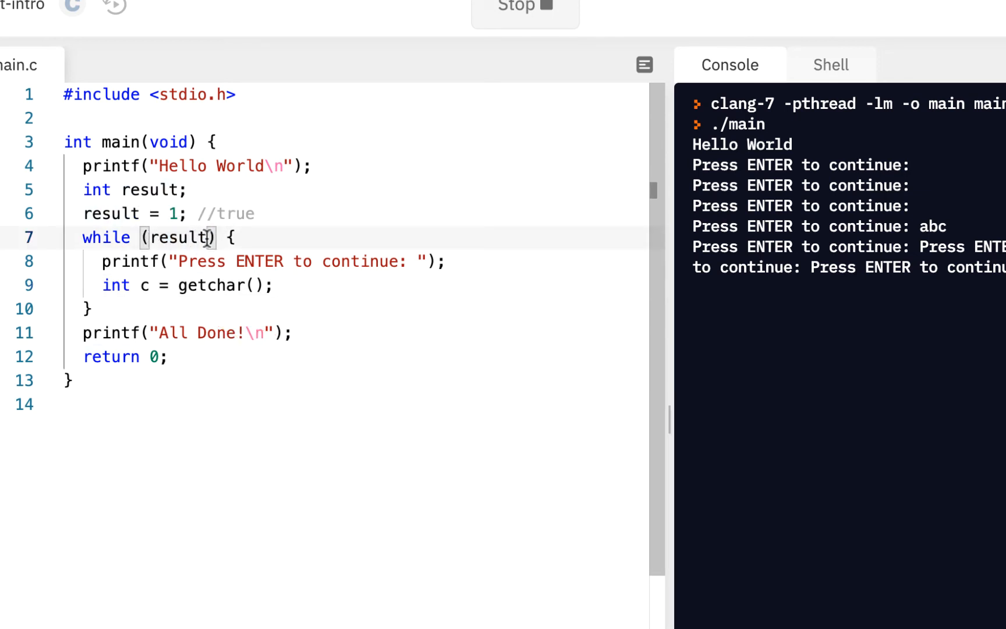
{"action": "type", "text": "!="}
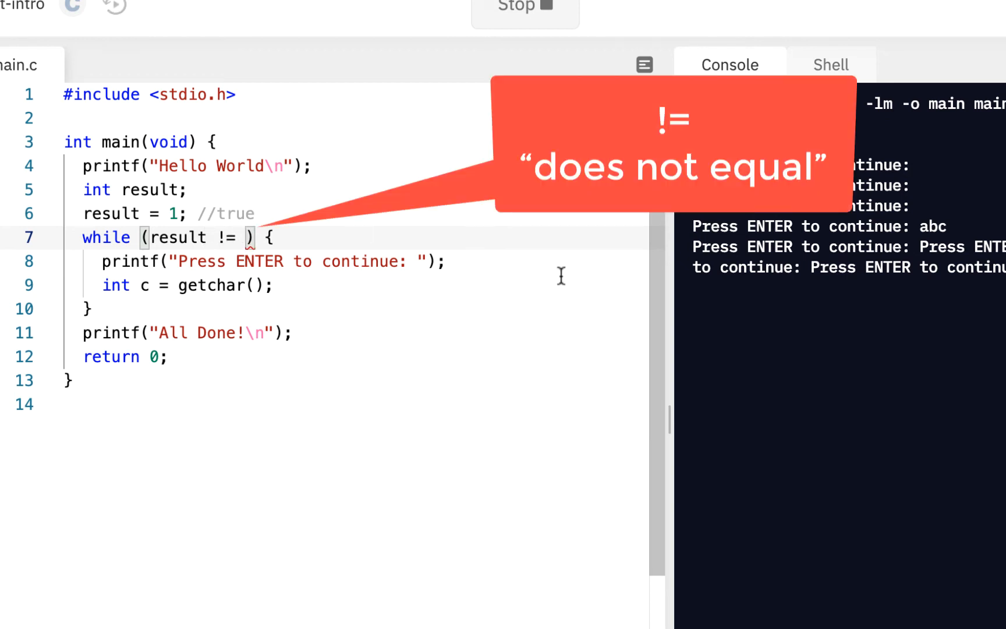
{"action": "mouse_move", "coordinate": [102, 238]}
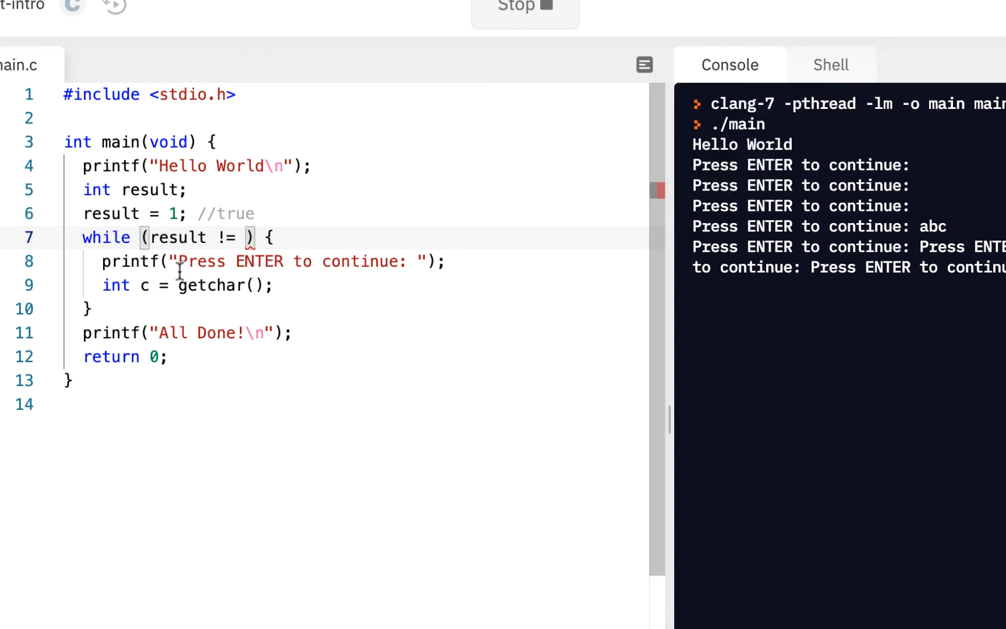
{"action": "left_click_drag", "start_coordinate": [180, 260], "coordinate": [299, 260]}
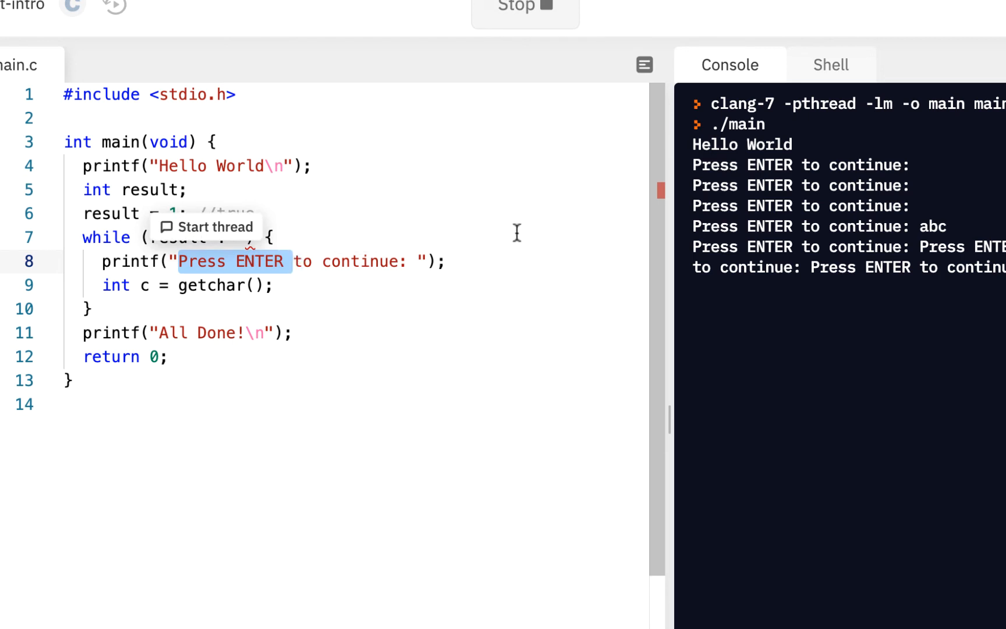
{"action": "mouse_move", "coordinate": [500, 242]}
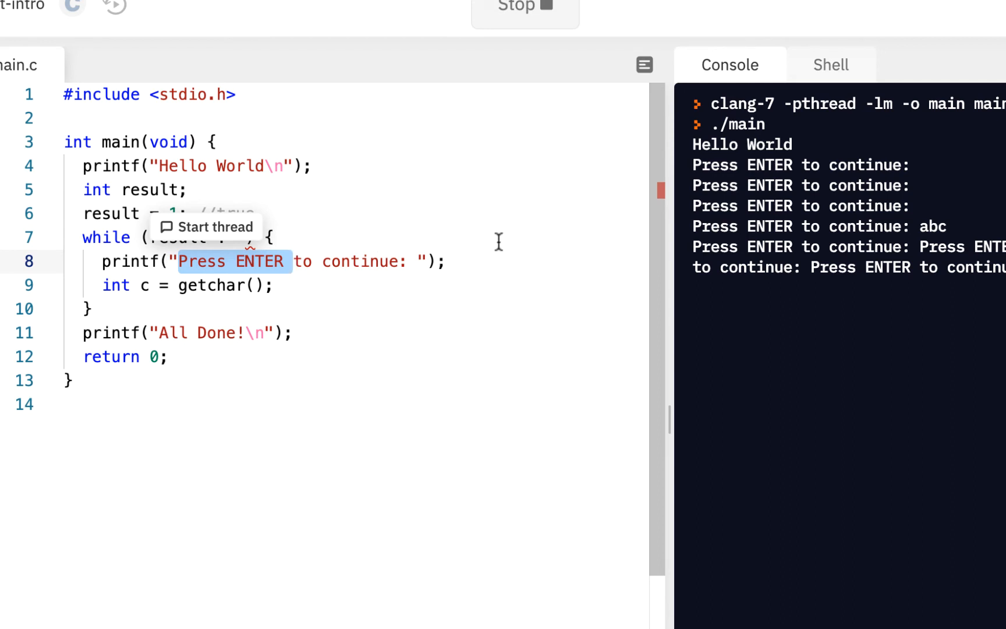
{"action": "mouse_move", "coordinate": [312, 113]}
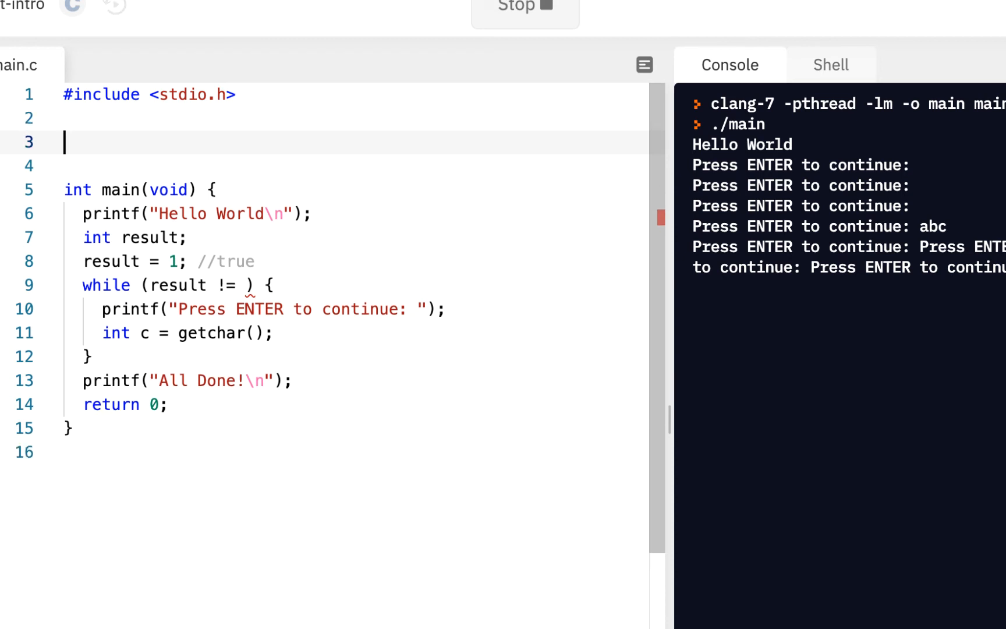
Step: Add #define NEWLINE 10 after the stdio.h include
{"action": "type", "text": "#define"}
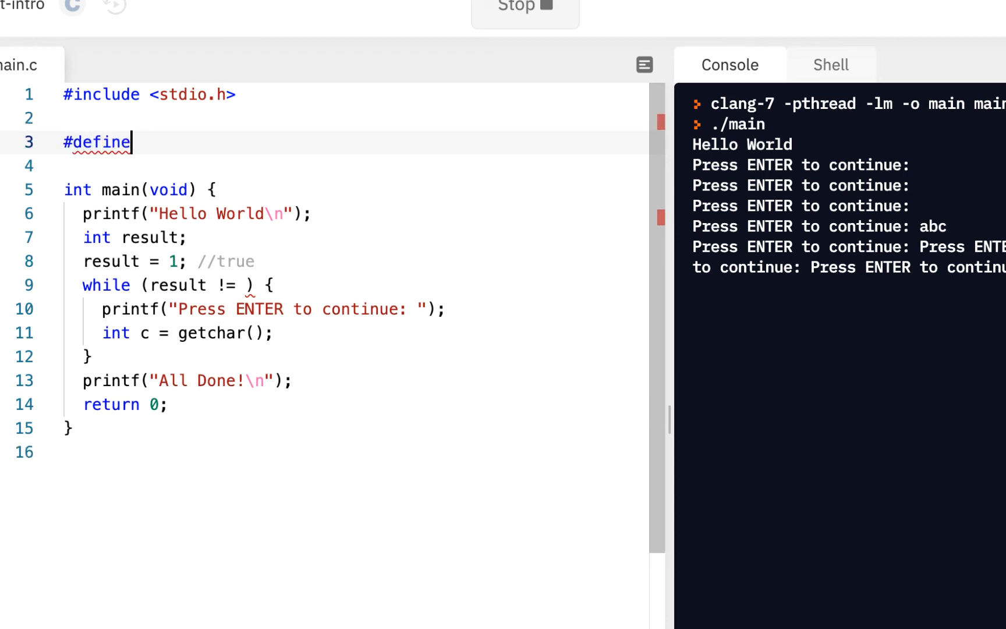
{"action": "type", "text": "NEW"}
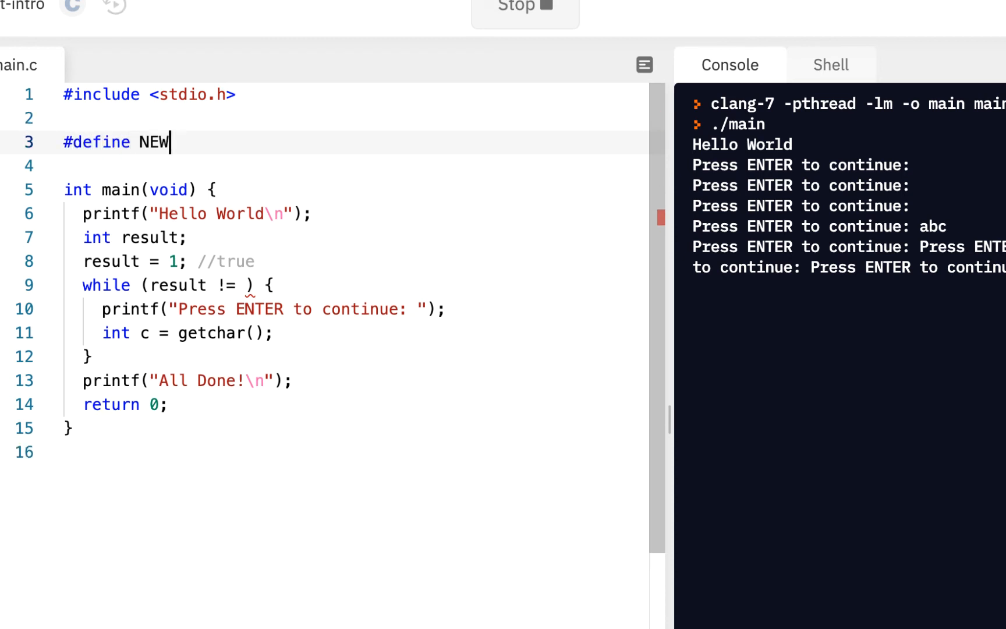
{"action": "type", "text": "LINE 10"}
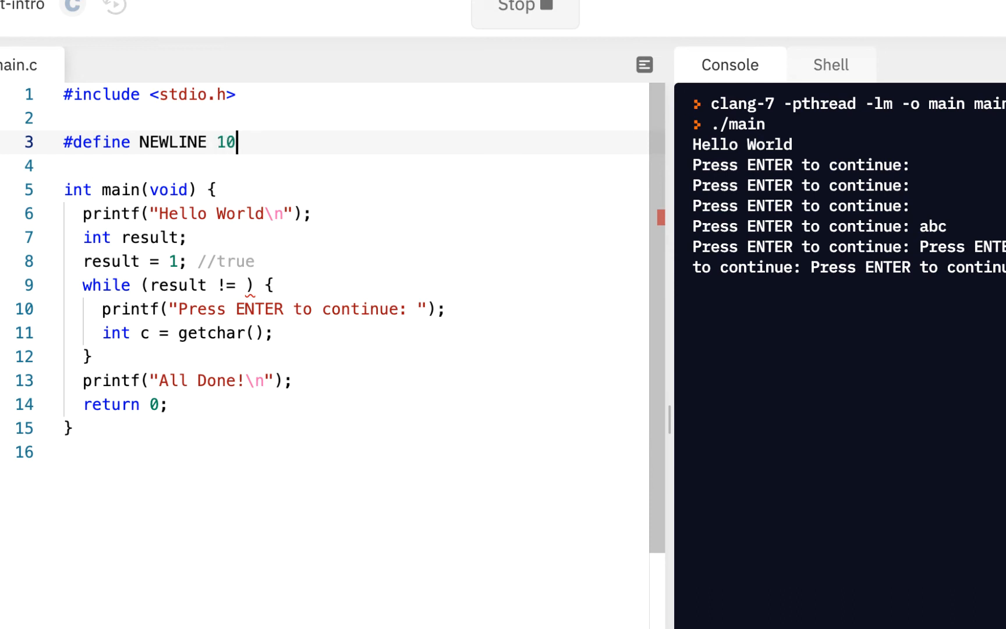
{"action": "mouse_move", "coordinate": [264, 308]}
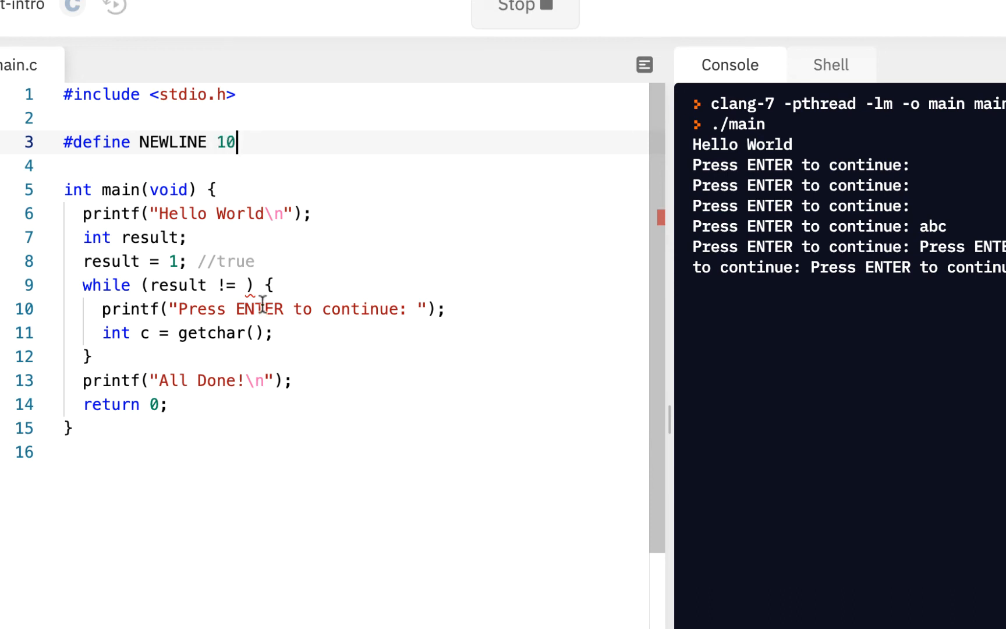
Step: Complete the loop condition as while (result != NEWLINE)
{"action": "double_click", "coordinate": [174, 286]}
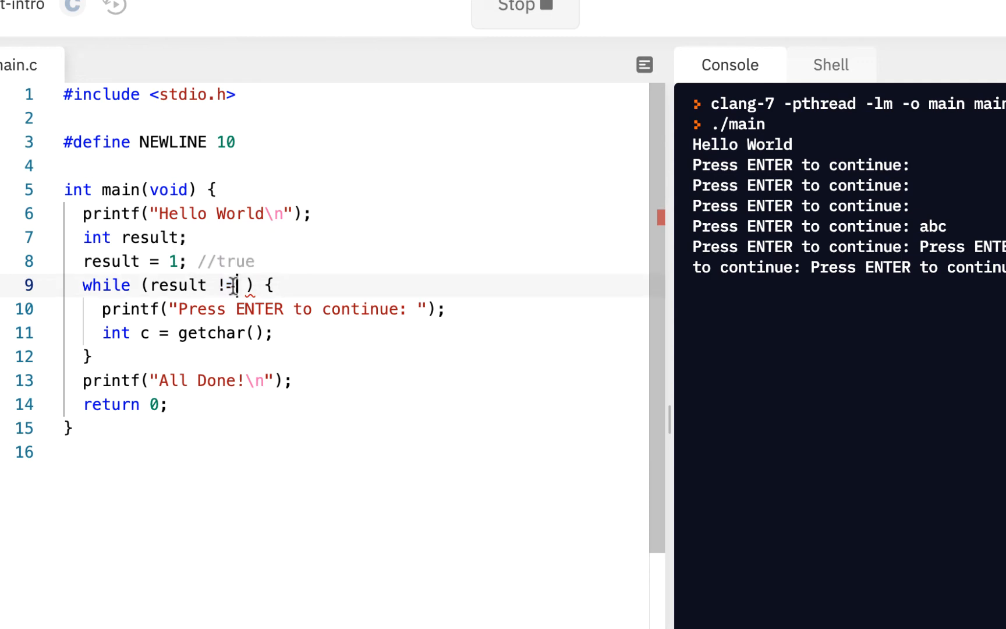
{"action": "type", "text": "NEWL"}
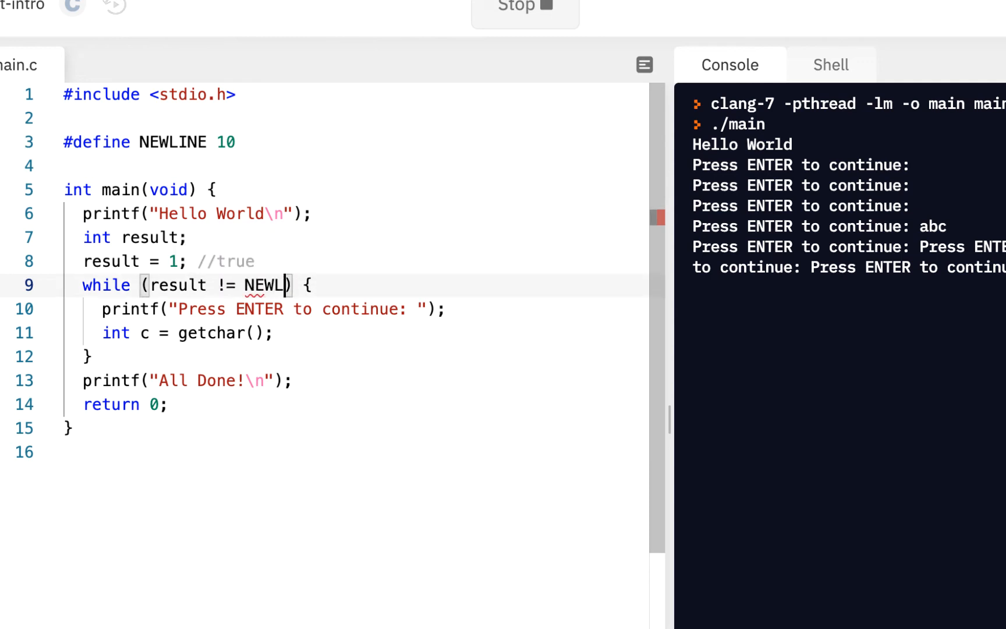
{"action": "type", "text": "INE"}
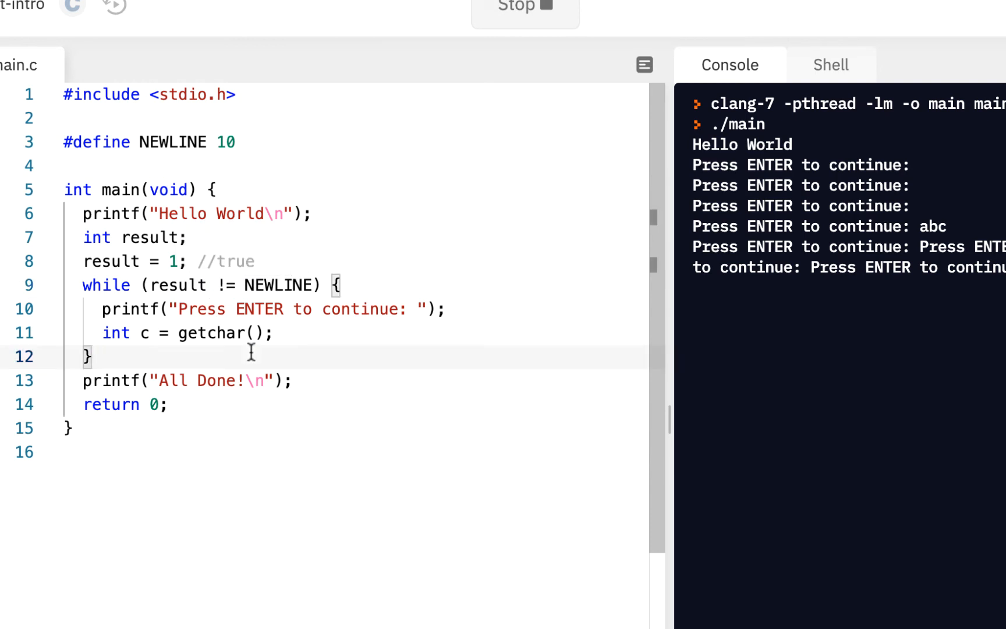
{"action": "left_click_drag", "start_coordinate": [82, 286], "coordinate": [141, 308]}
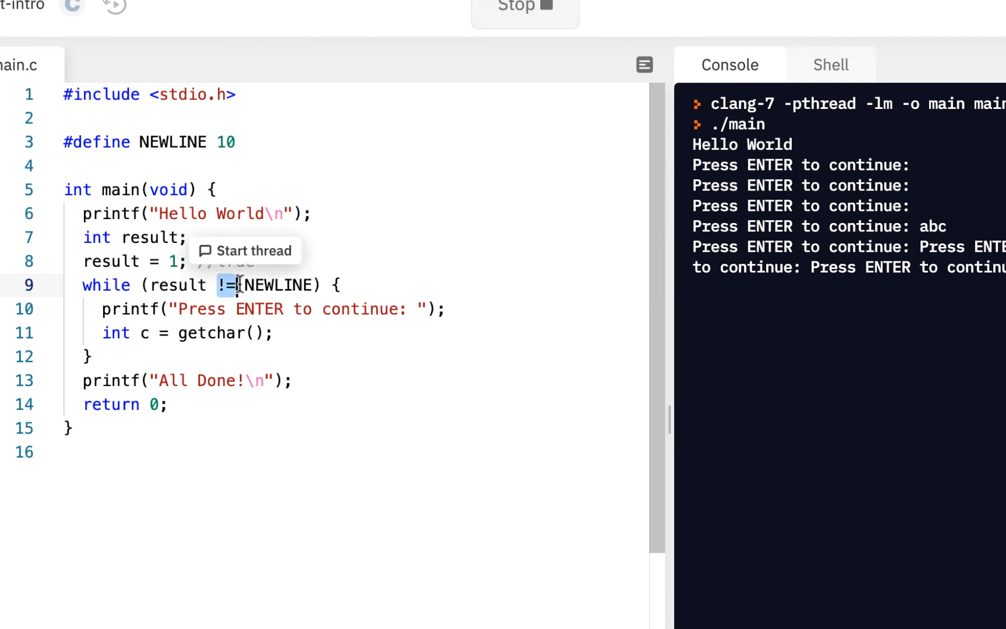
Step: Run once, then store getchar's return in result on line 11 instead of int c
{"action": "left_click", "coordinate": [521, 6]}
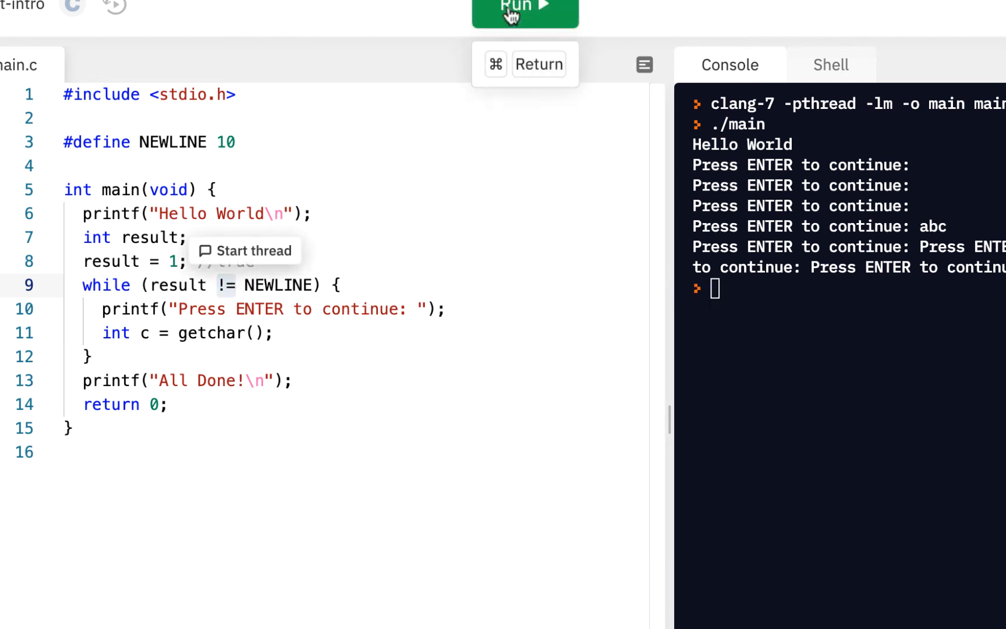
{"action": "left_click", "coordinate": [517, 6]}
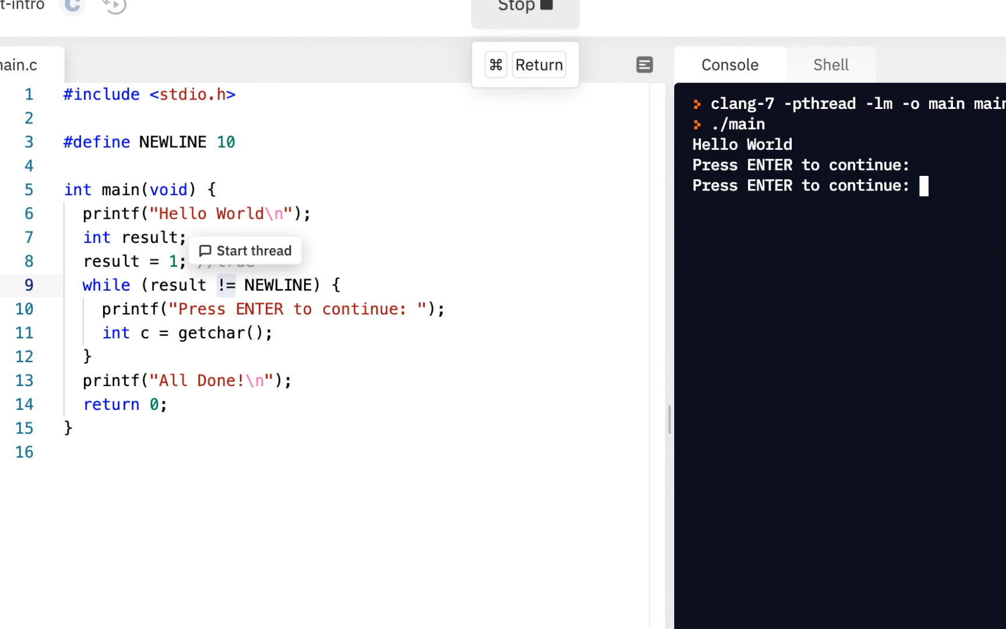
{"action": "mouse_move", "coordinate": [337, 114]}
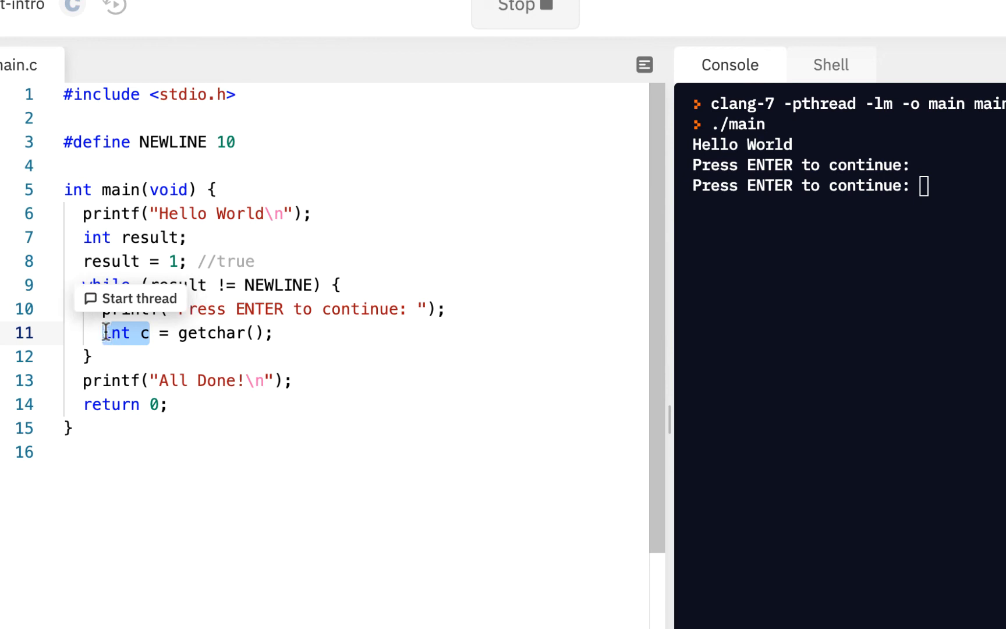
{"action": "mouse_move", "coordinate": [286, 343]}
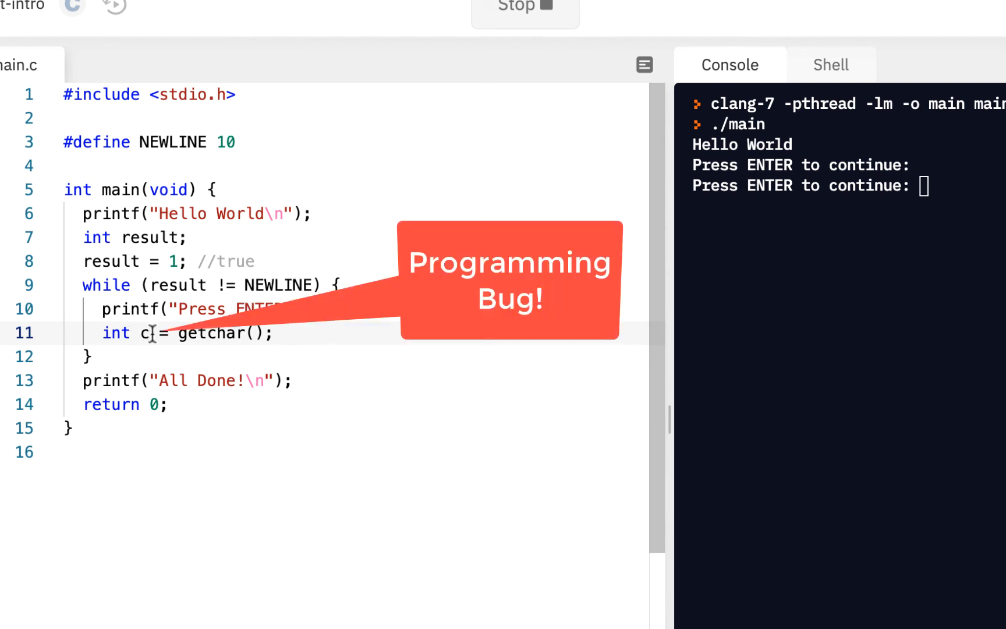
{"action": "double_click", "coordinate": [117, 333]}
{"action": "type", "text": "resul"}
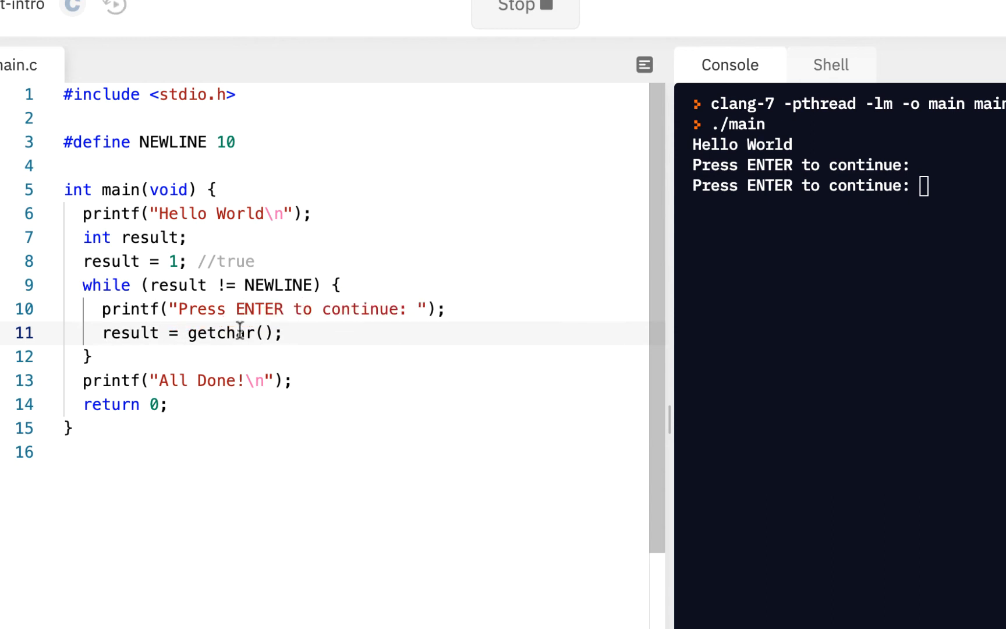
{"action": "mouse_move", "coordinate": [208, 285]}
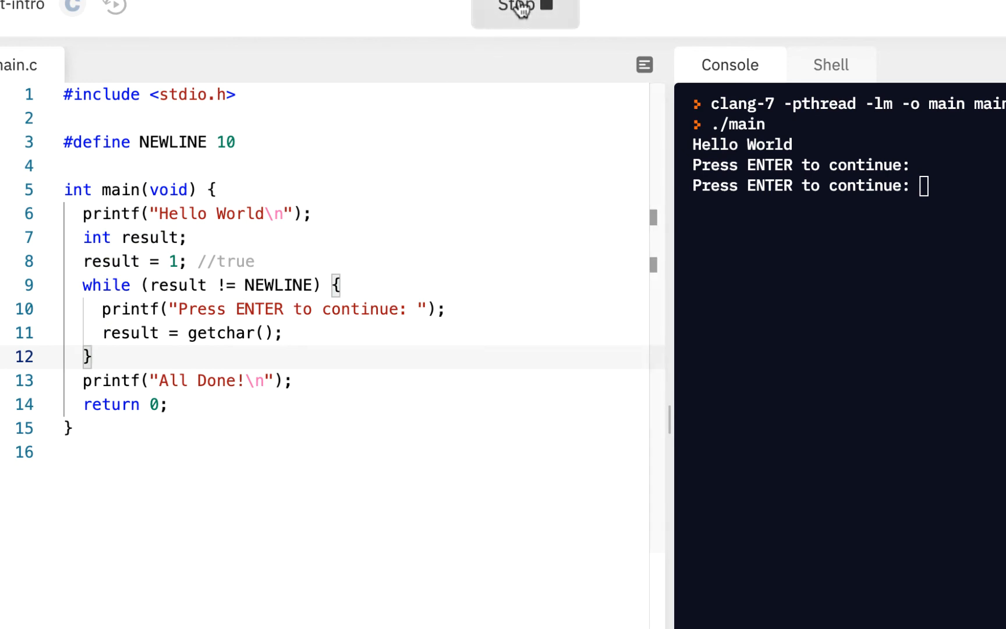
Step: Rerun the corrected program, answering with an empty line and then with a, ending at All Done!
{"action": "left_click", "coordinate": [521, 5]}
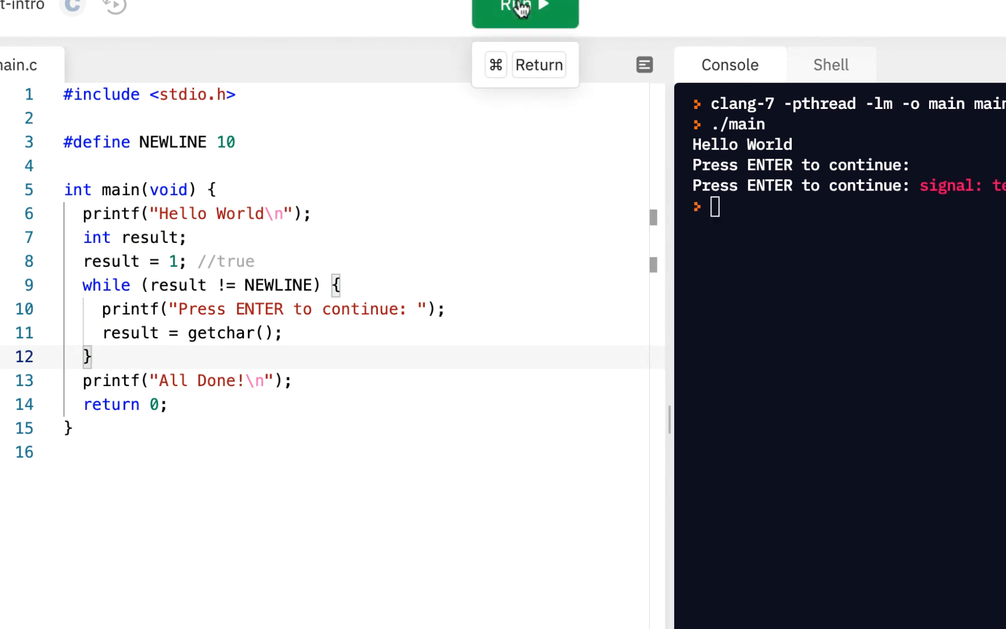
{"action": "left_click", "coordinate": [522, 6]}
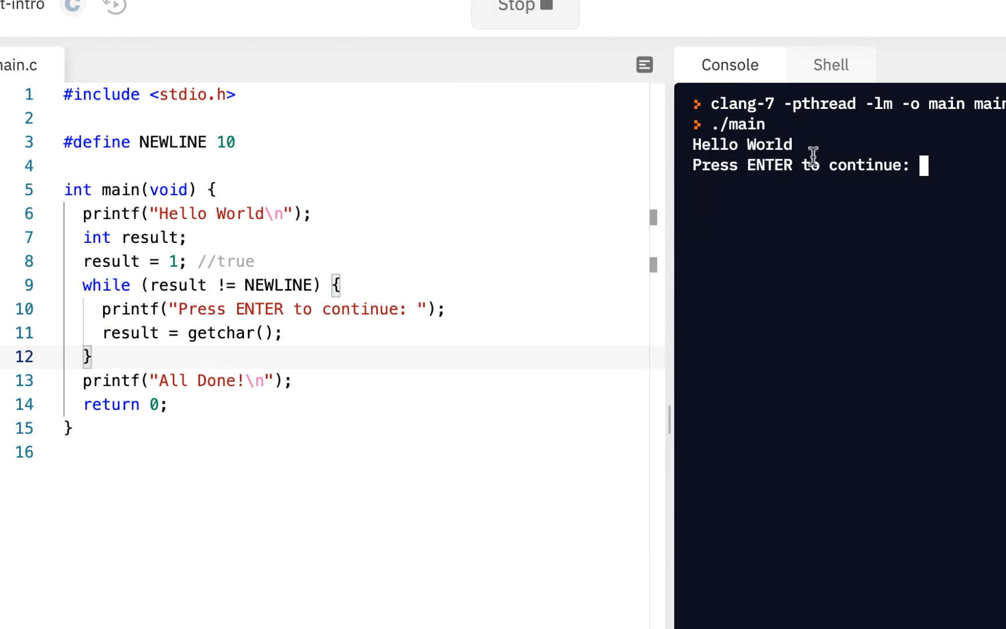
{"action": "key", "text": "Enter"}
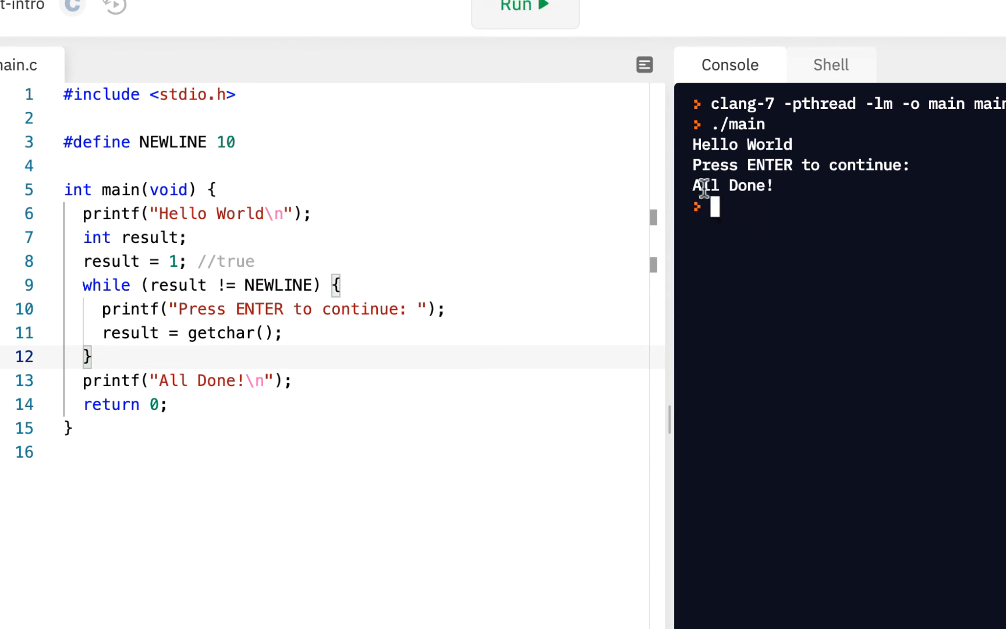
{"action": "left_click", "coordinate": [522, 6]}
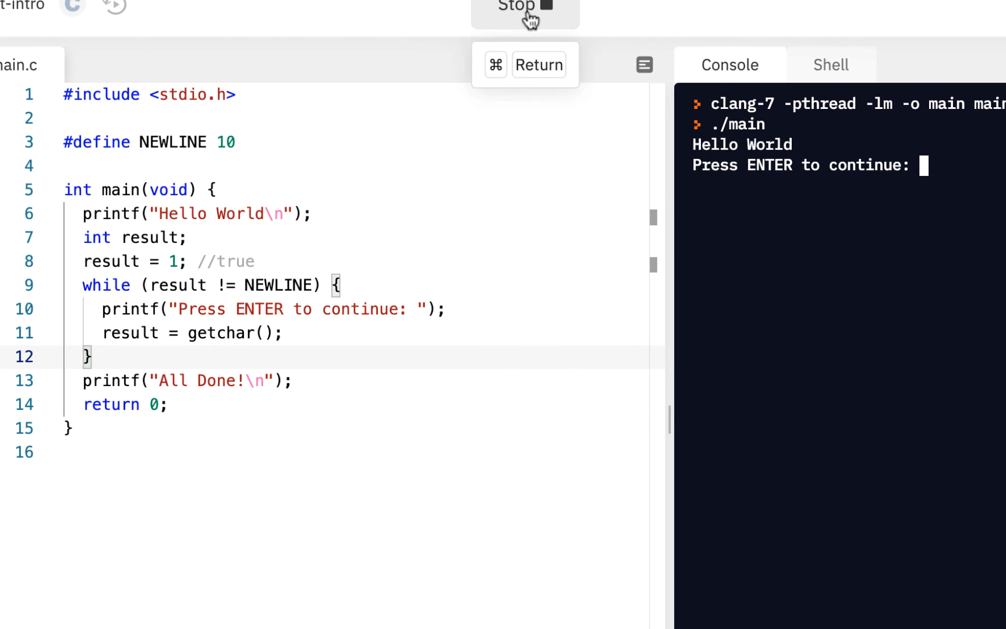
{"action": "type", "text": "a"}
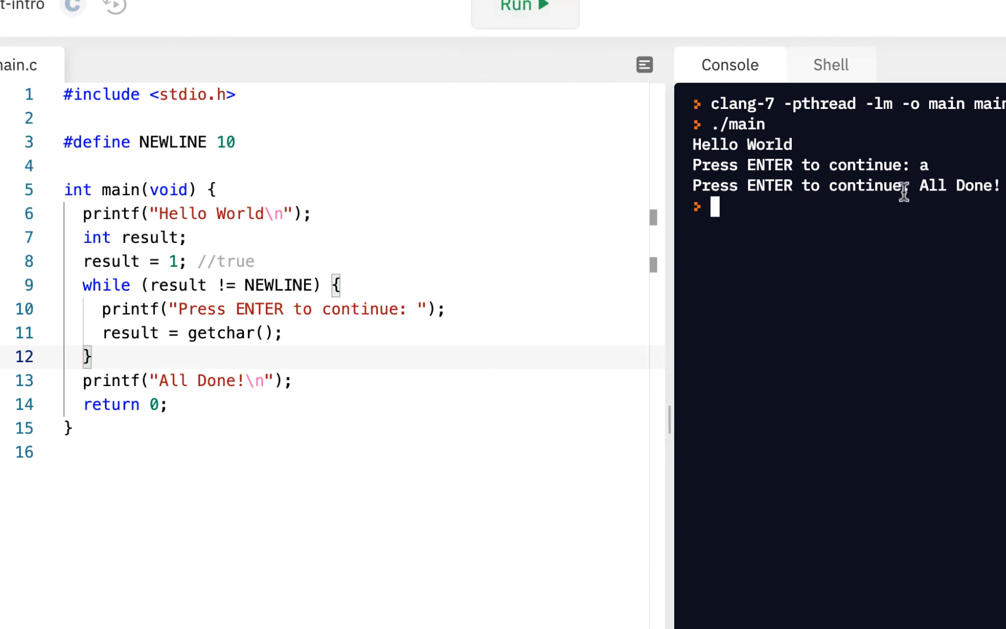
{"action": "mouse_move", "coordinate": [917, 182]}
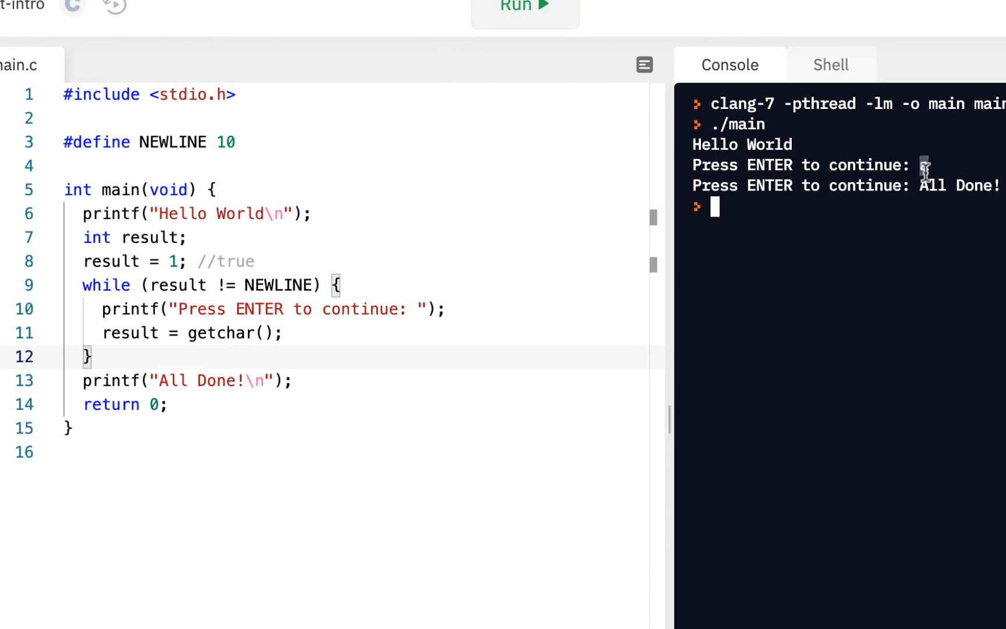
{"action": "type", "text": "a"}
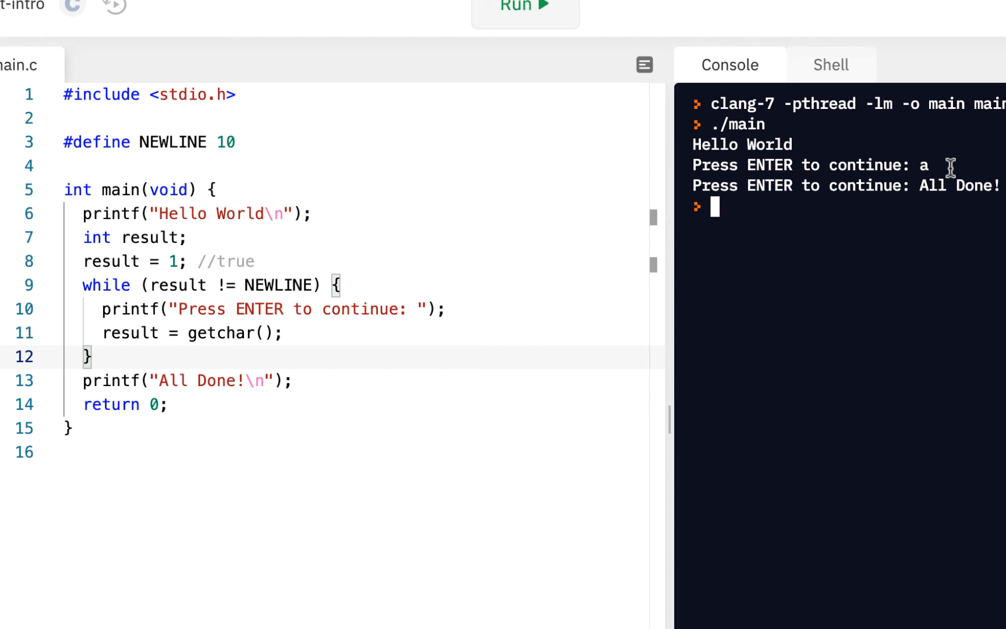
{"action": "mouse_move", "coordinate": [738, 186]}
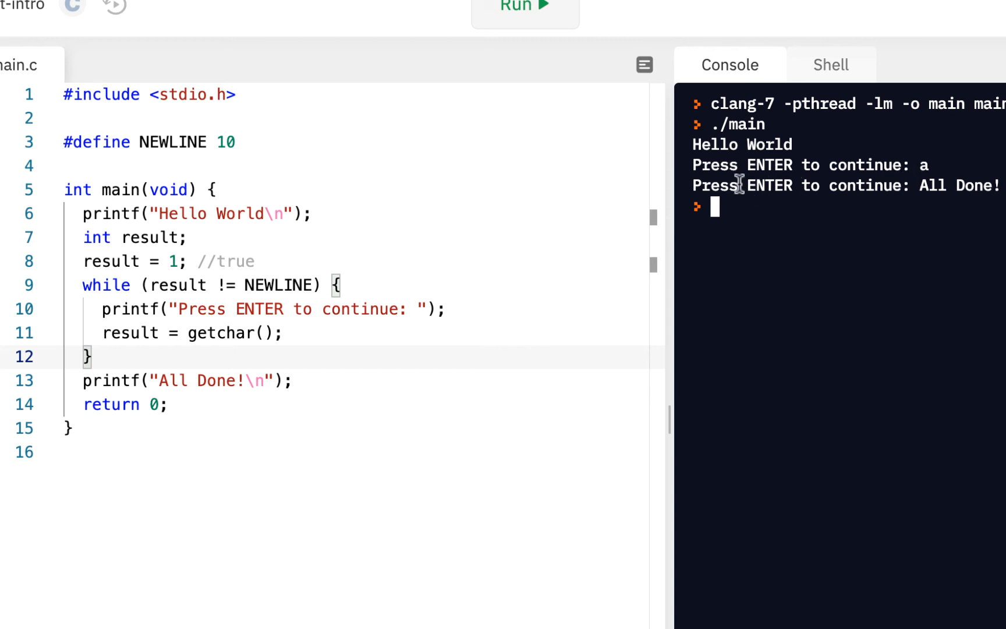
{"action": "mouse_move", "coordinate": [929, 217]}
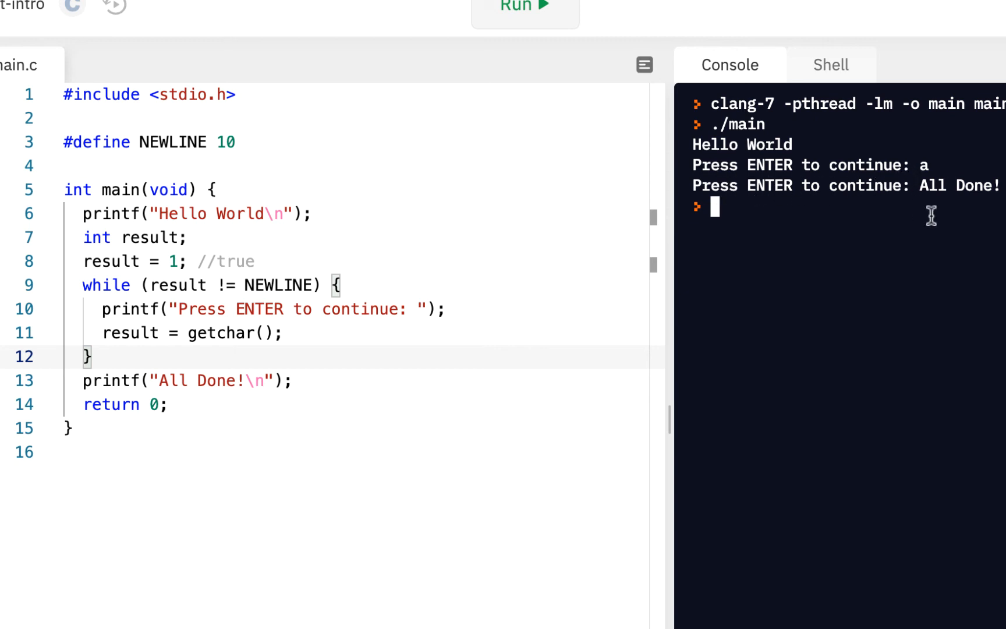
{"action": "mouse_move", "coordinate": [810, 228]}
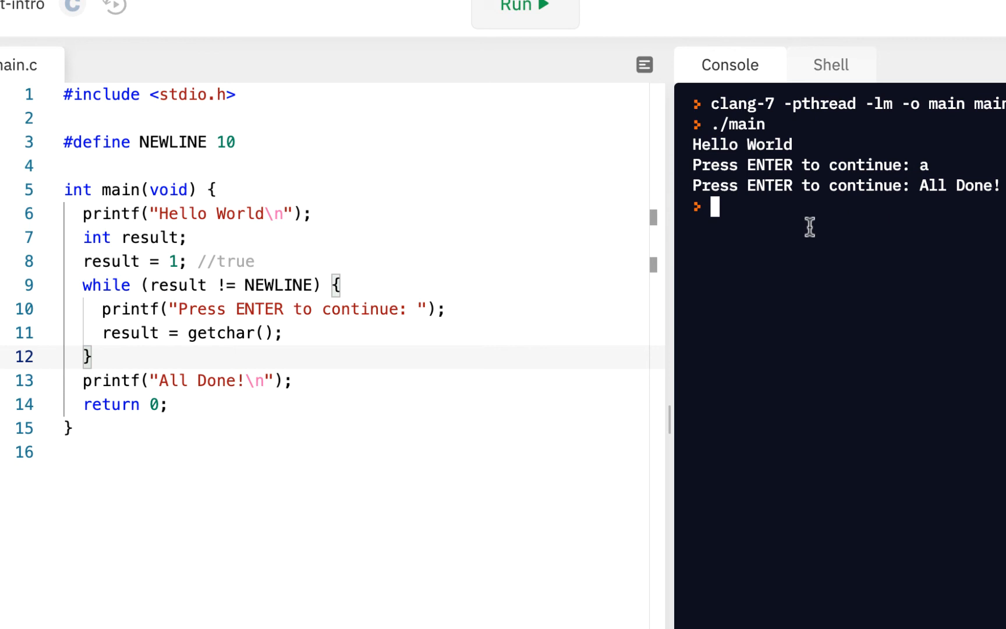
Step: Run again and submit abc, seeing three more prompts before All Done!
{"action": "left_click", "coordinate": [524, 3]}
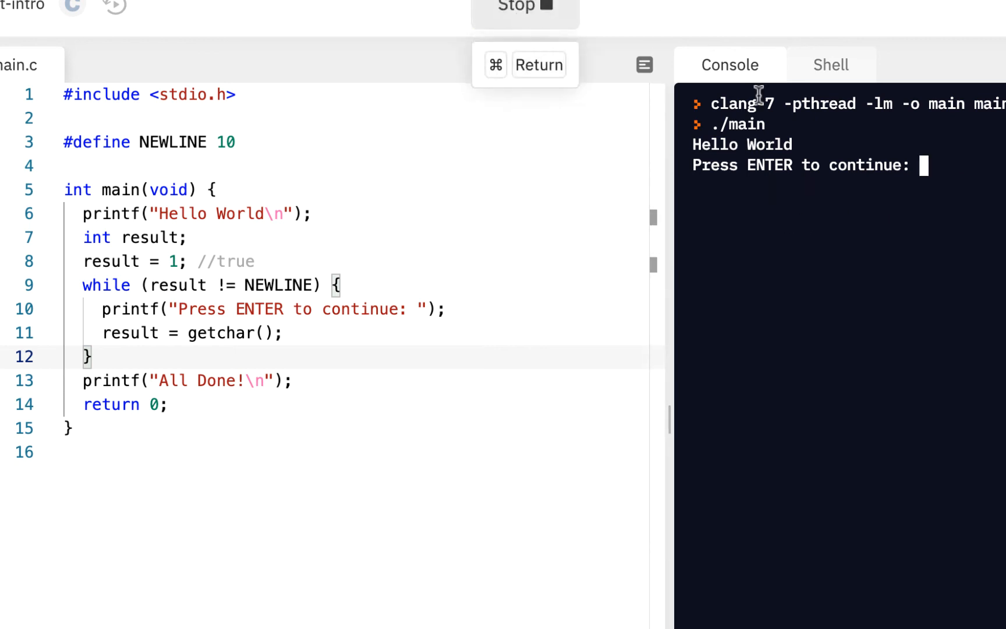
{"action": "type", "text": "ab"}
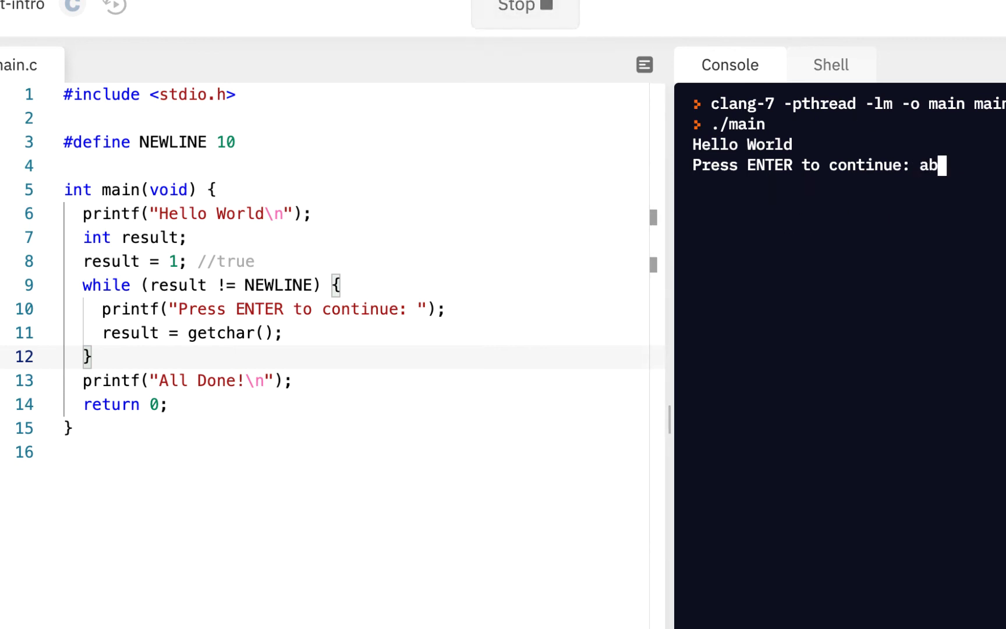
{"action": "type", "text": "c"}
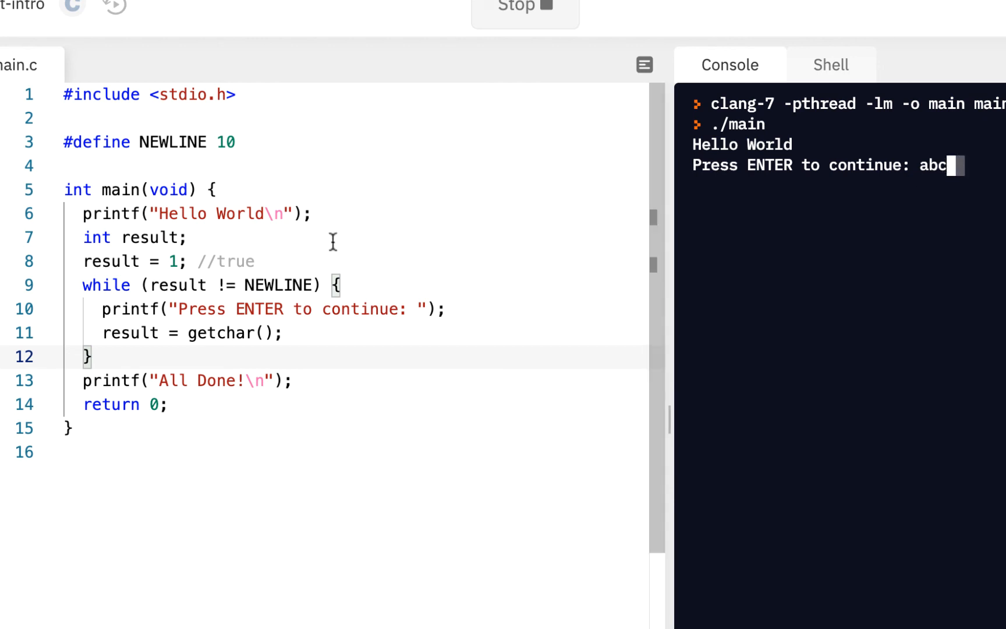
{"action": "mouse_move", "coordinate": [908, 255]}
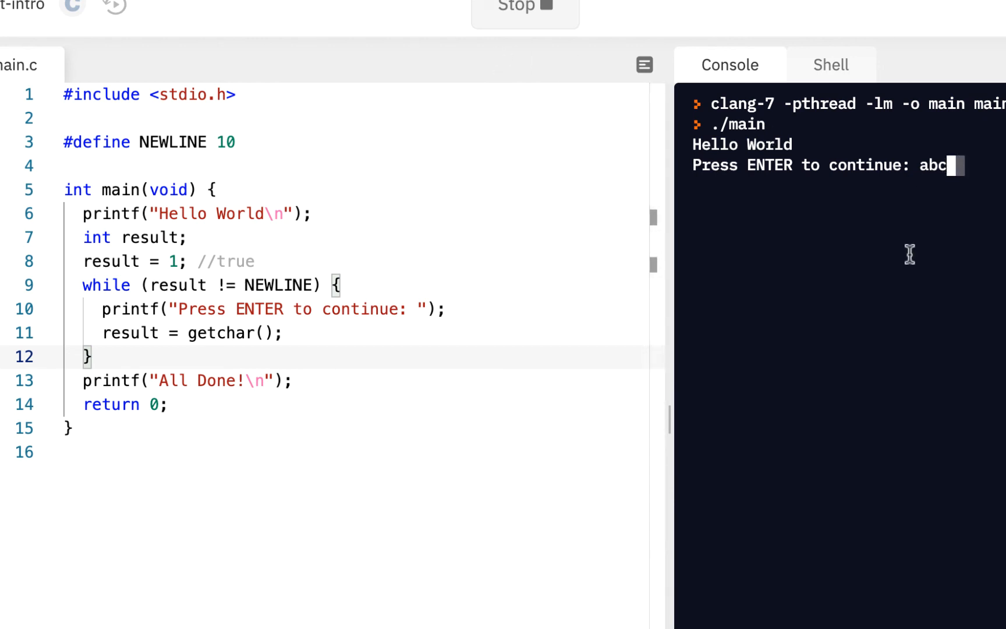
{"action": "key", "text": "enter"}
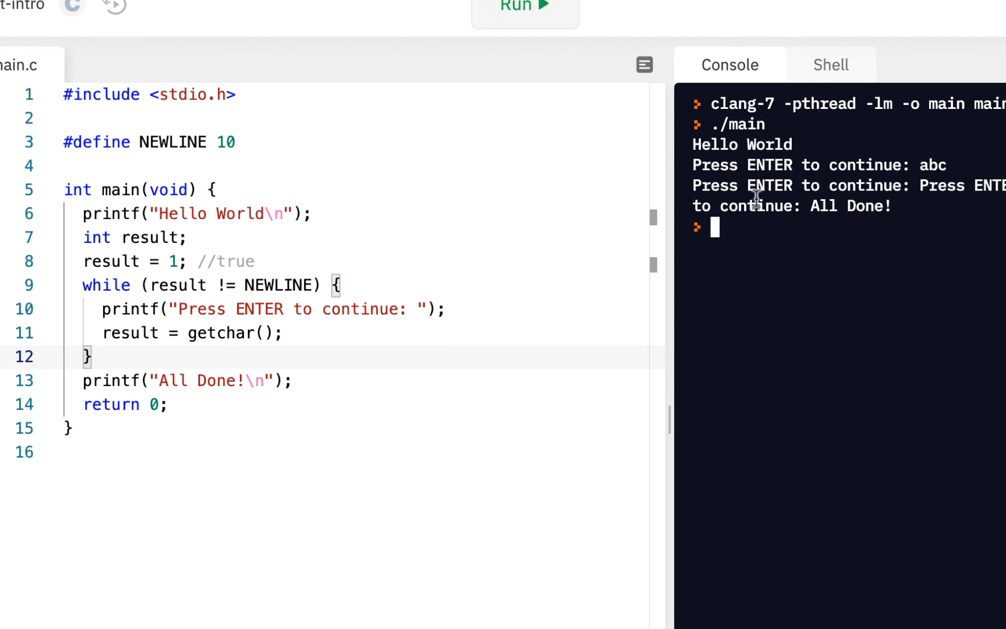
{"action": "mouse_move", "coordinate": [813, 198]}
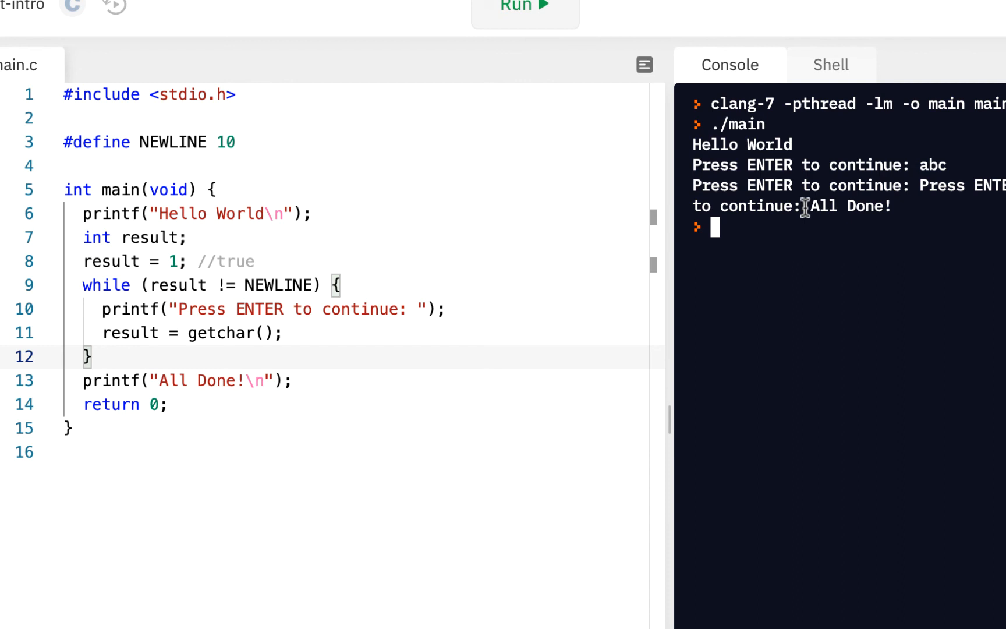
{"action": "double_click", "coordinate": [842, 205]}
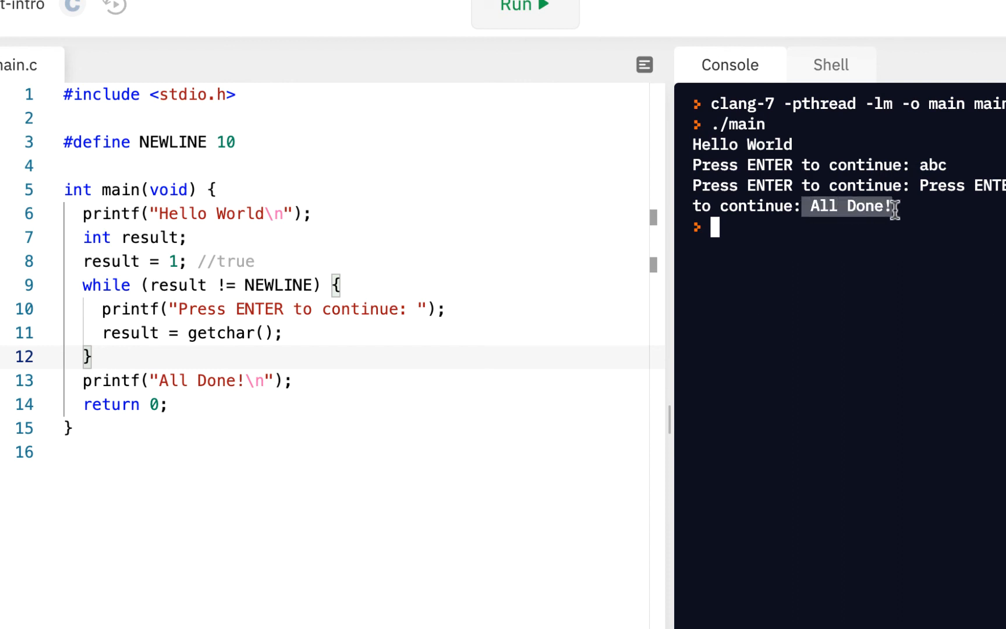
{"action": "mouse_move", "coordinate": [663, 279]}
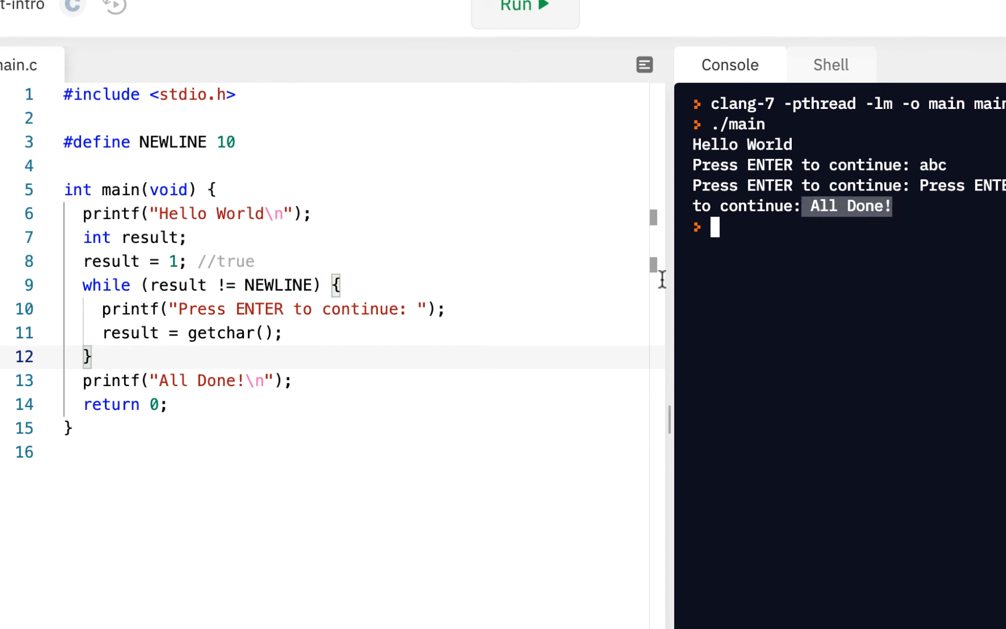
Step: After getchar, add printf("result: %i\n", result); inside the loop
{"action": "left_click", "coordinate": [454, 309]}
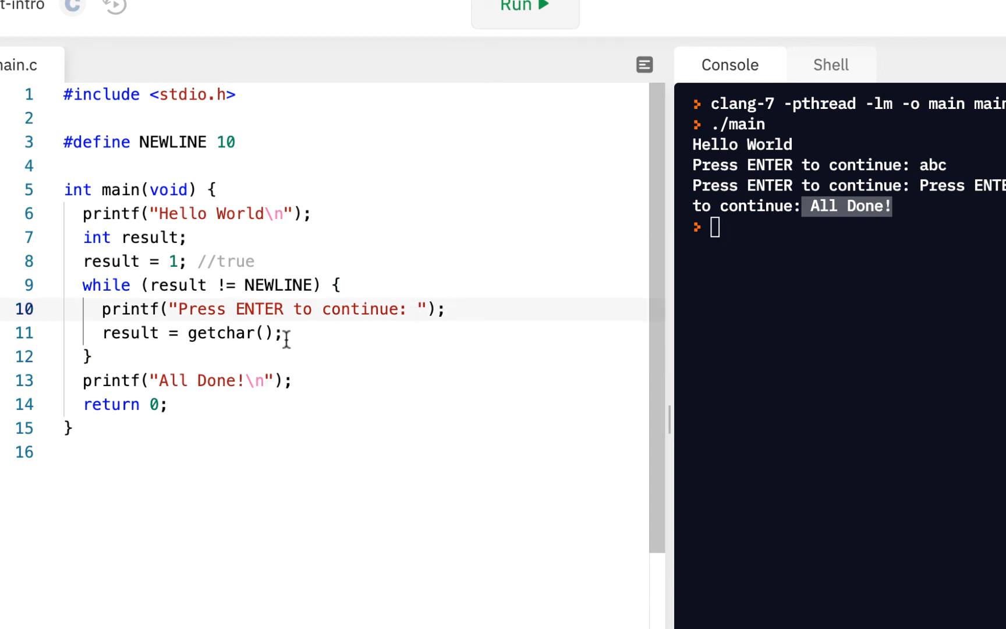
{"action": "key", "text": "Enter"}
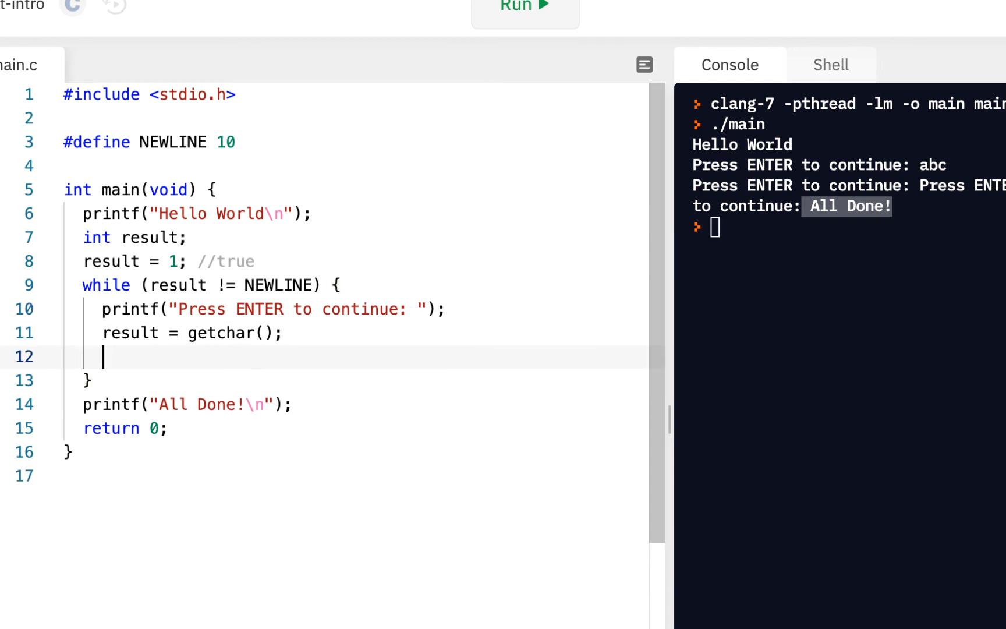
{"action": "type", "text": "printf9"}
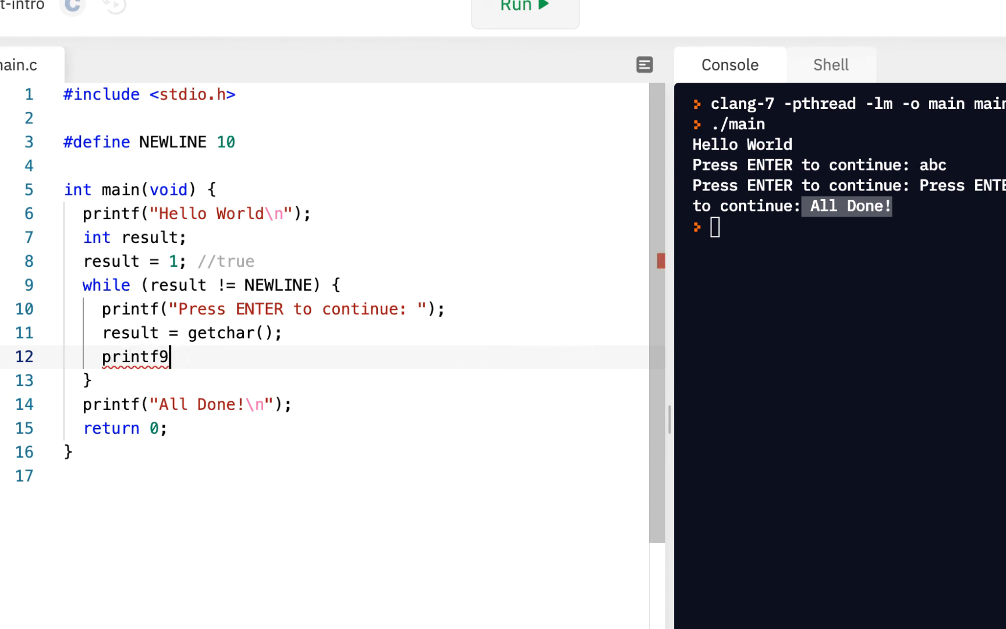
{"action": "type", "text": "(\"result\")"}
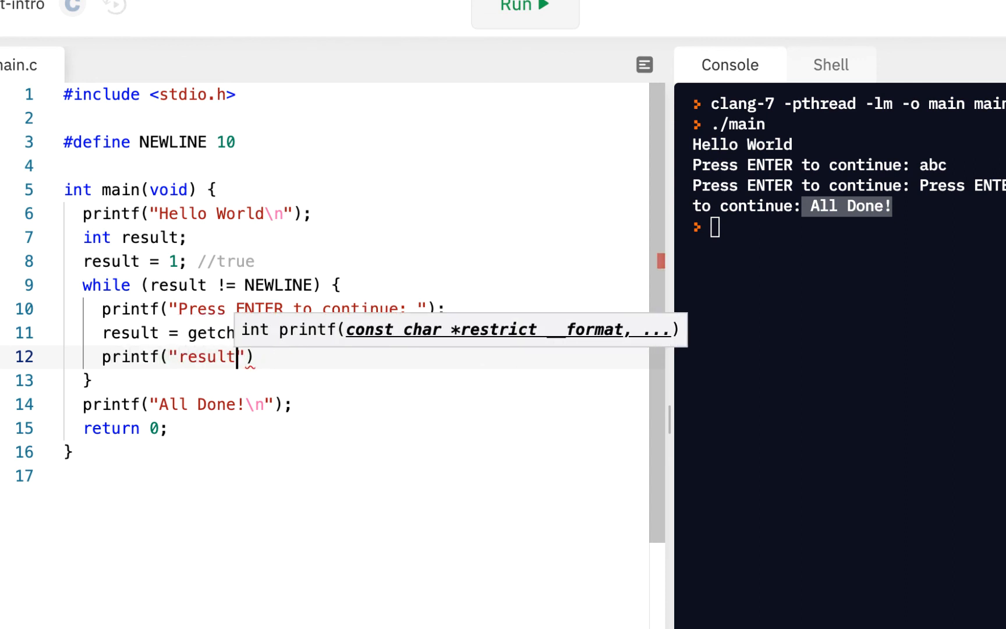
{"action": "type", "text": ": %i"}
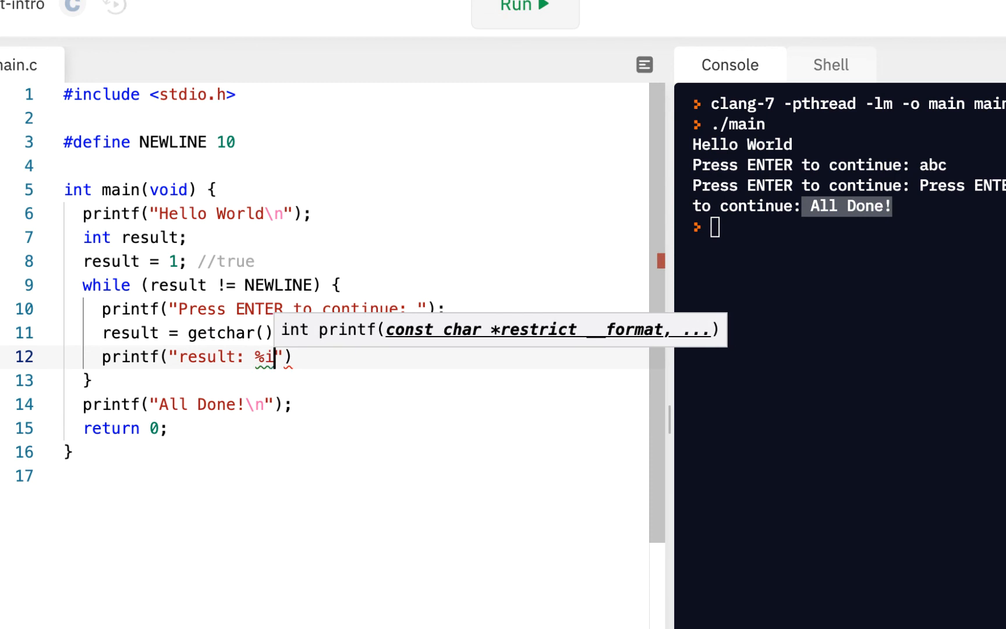
{"action": "type", "text": "\\n\","}
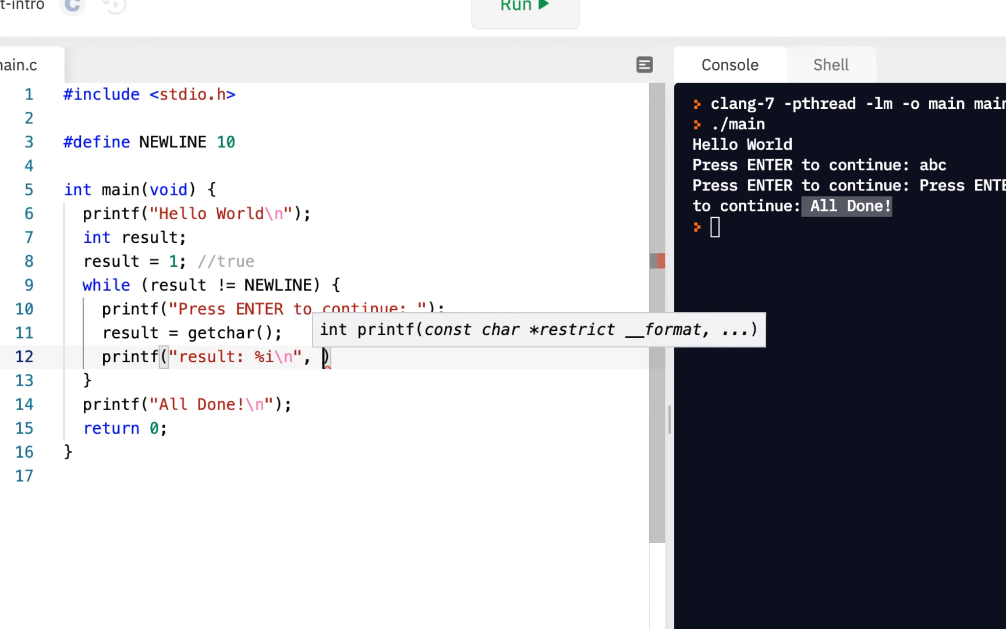
{"action": "type", "text": "result);"}
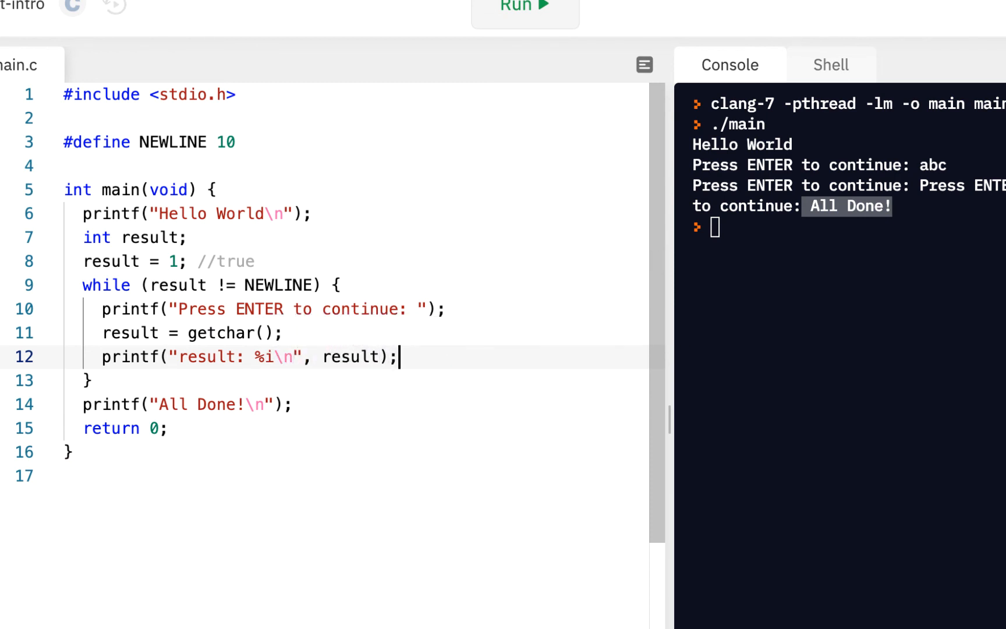
{"action": "mouse_move", "coordinate": [437, 11]}
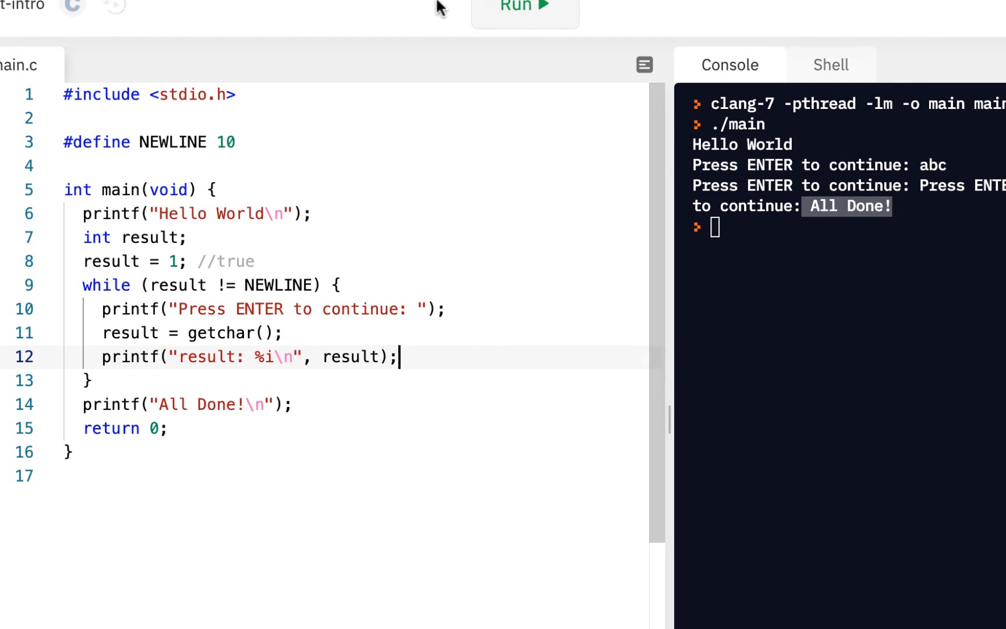
Step: Rerun the program with console input abc, printing 97, 98, 99, 10 then 'All Done!'
{"action": "left_click", "coordinate": [522, 6]}
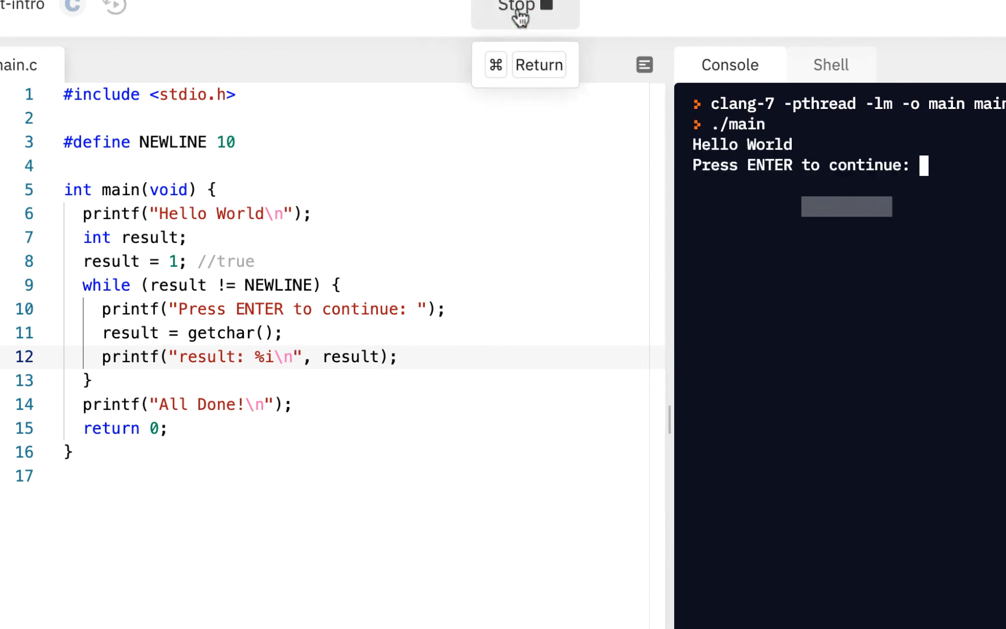
{"action": "type", "text": "abc"}
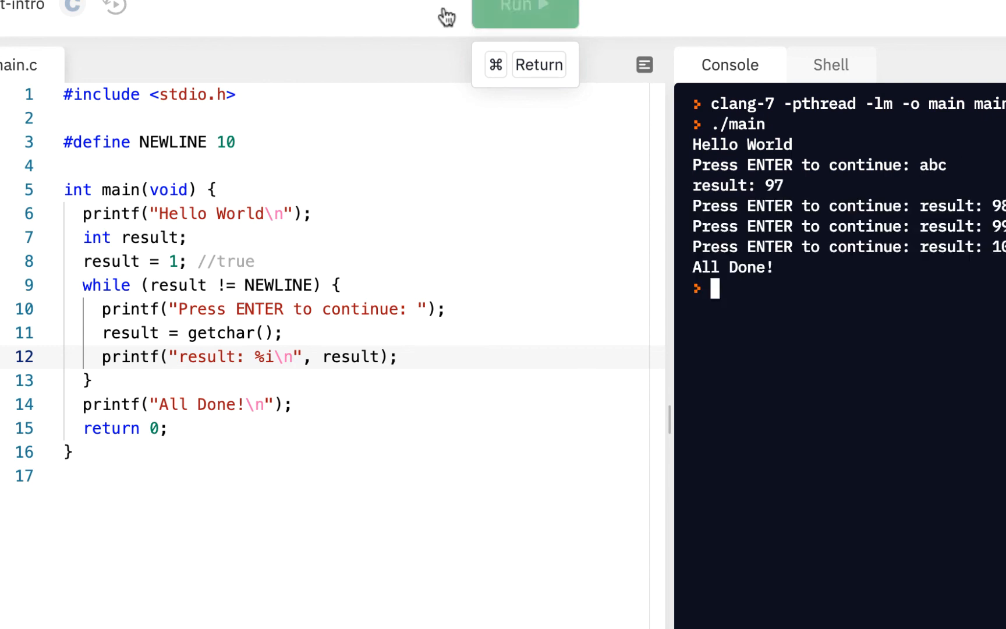
{"action": "double_click", "coordinate": [773, 185]}
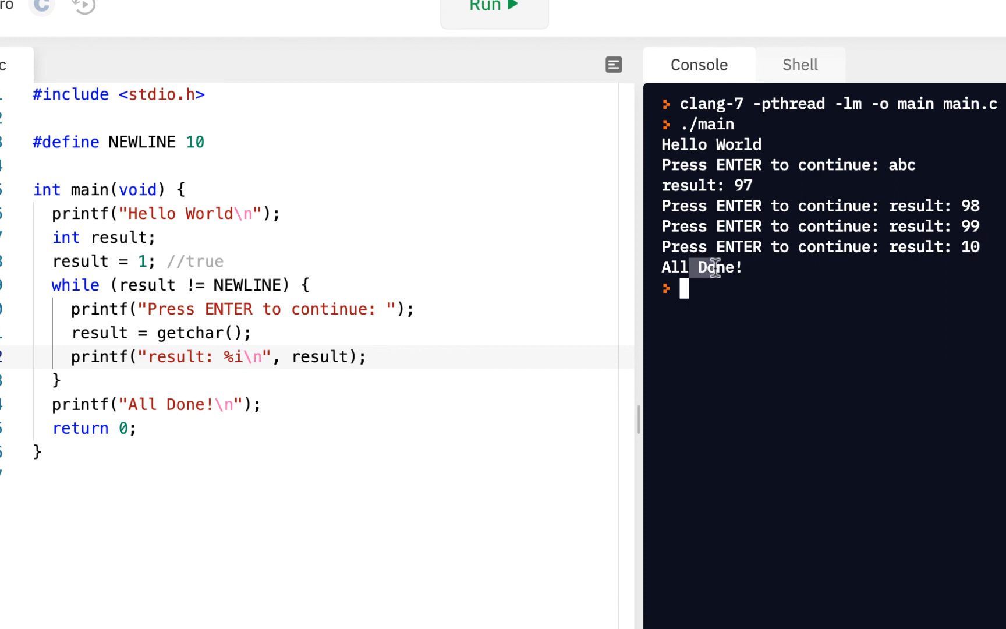
{"action": "mouse_move", "coordinate": [536, 290]}
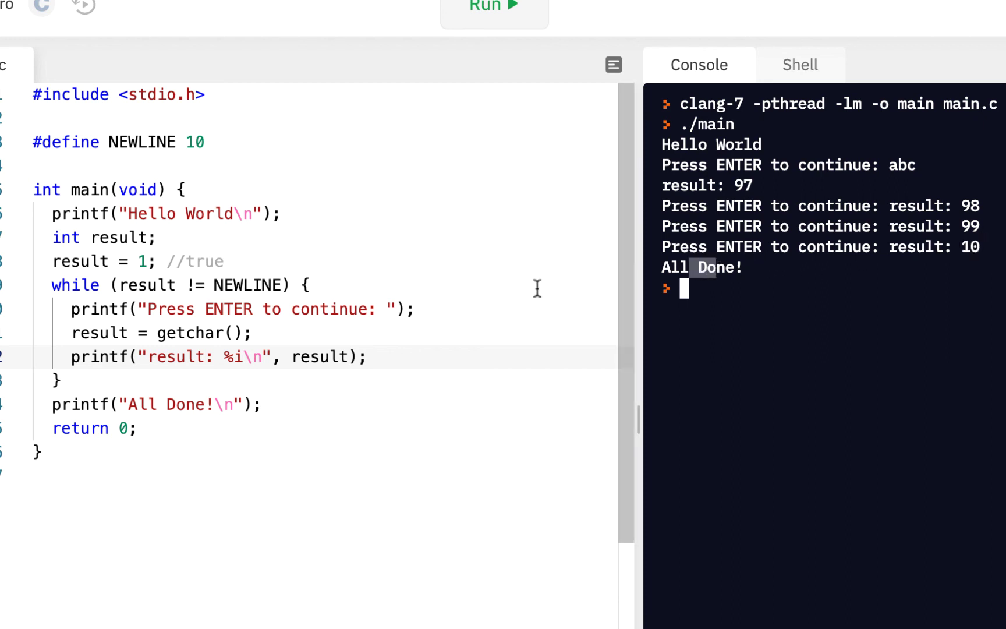
{"action": "mouse_move", "coordinate": [220, 320]}
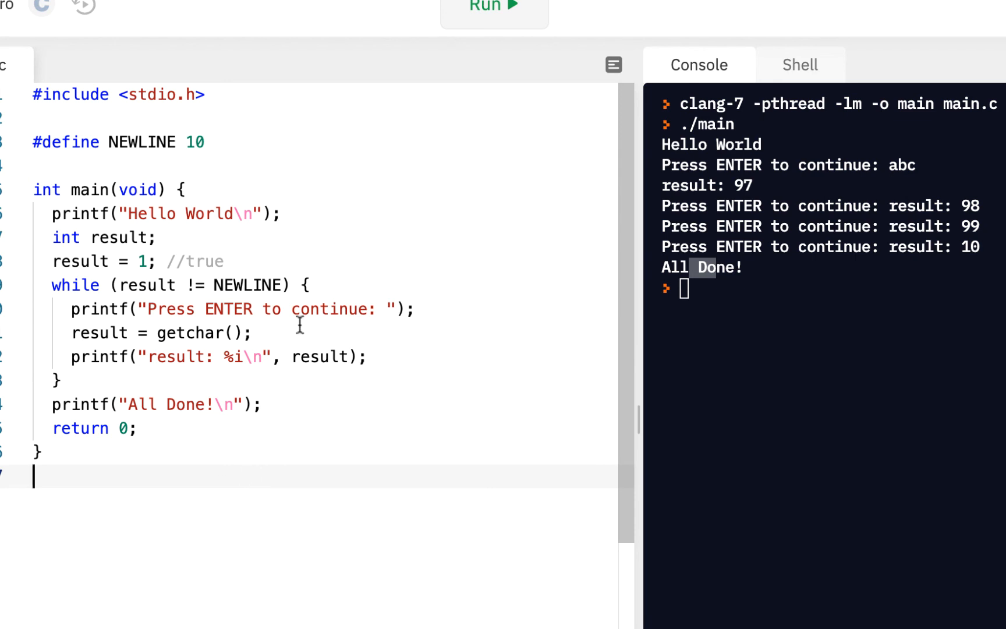
{"action": "left_click", "coordinate": [138, 428]}
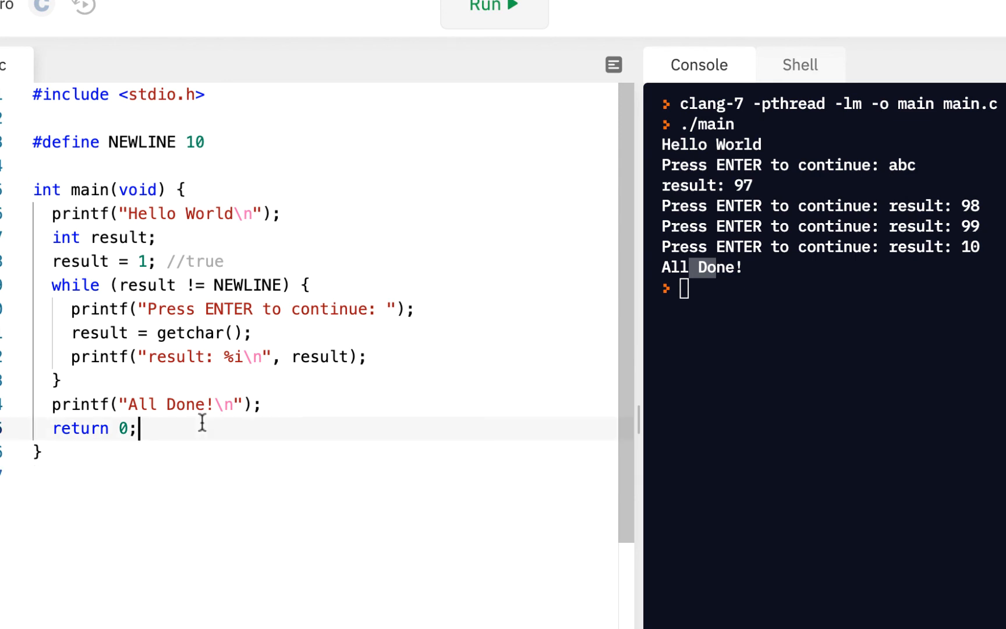
{"action": "mouse_move", "coordinate": [146, 373]}
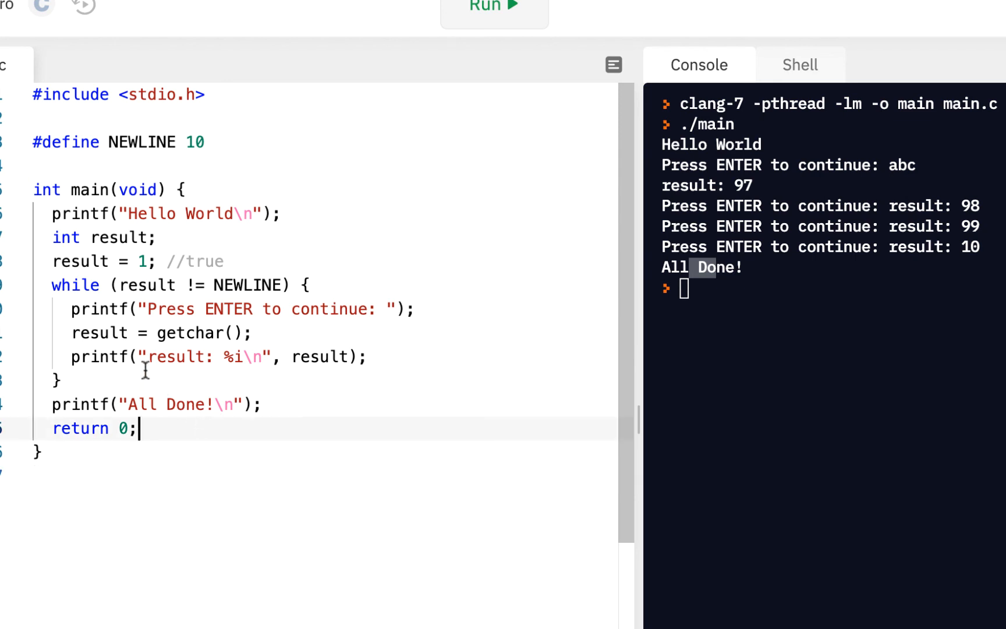
{"action": "mouse_move", "coordinate": [41, 284]}
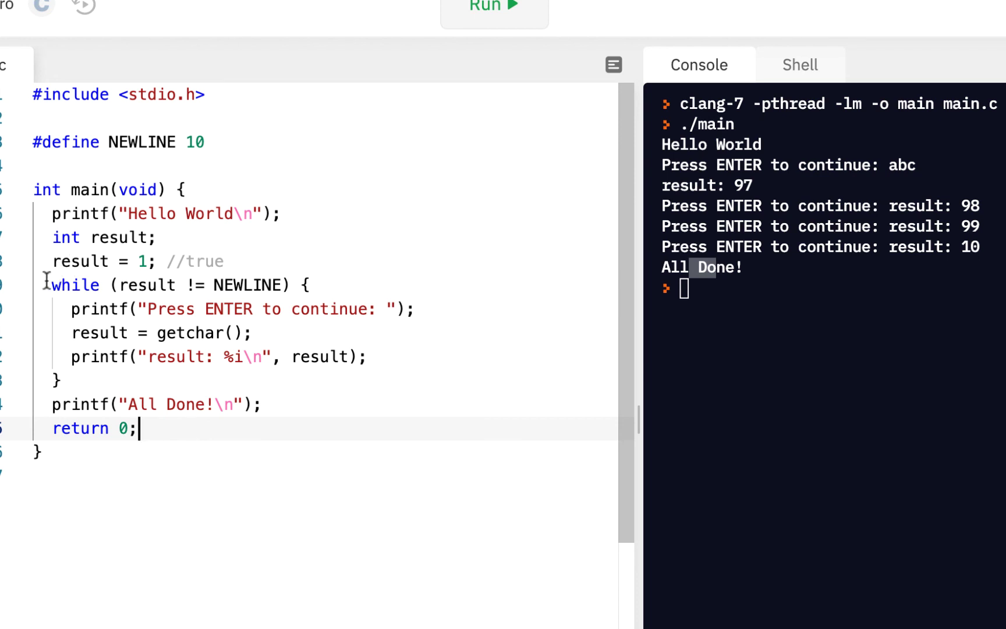
{"action": "left_click_drag", "start_coordinate": [53, 285], "coordinate": [254, 331]}
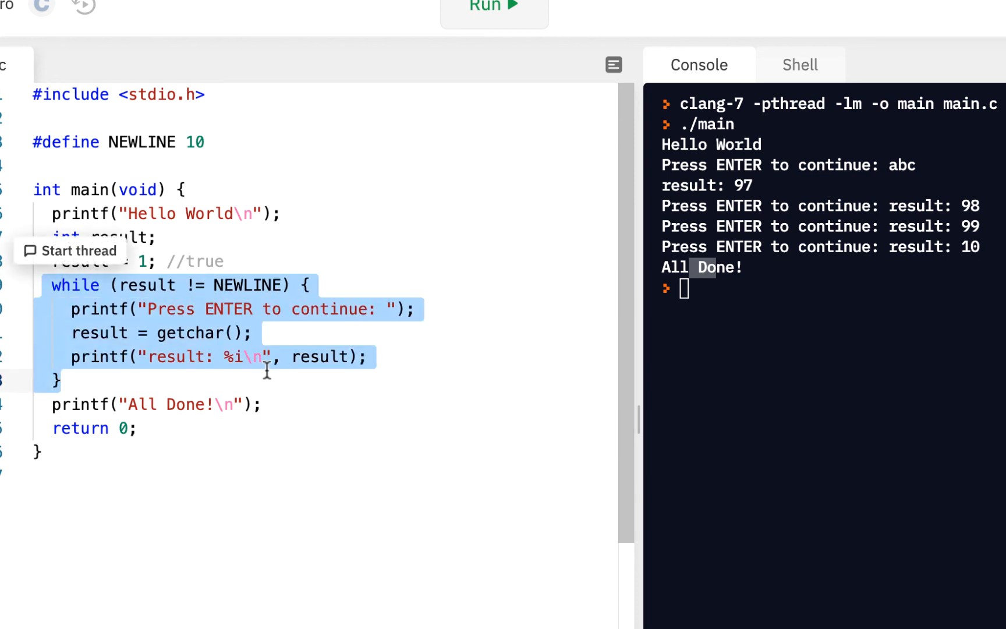
{"action": "mouse_move", "coordinate": [347, 310]}
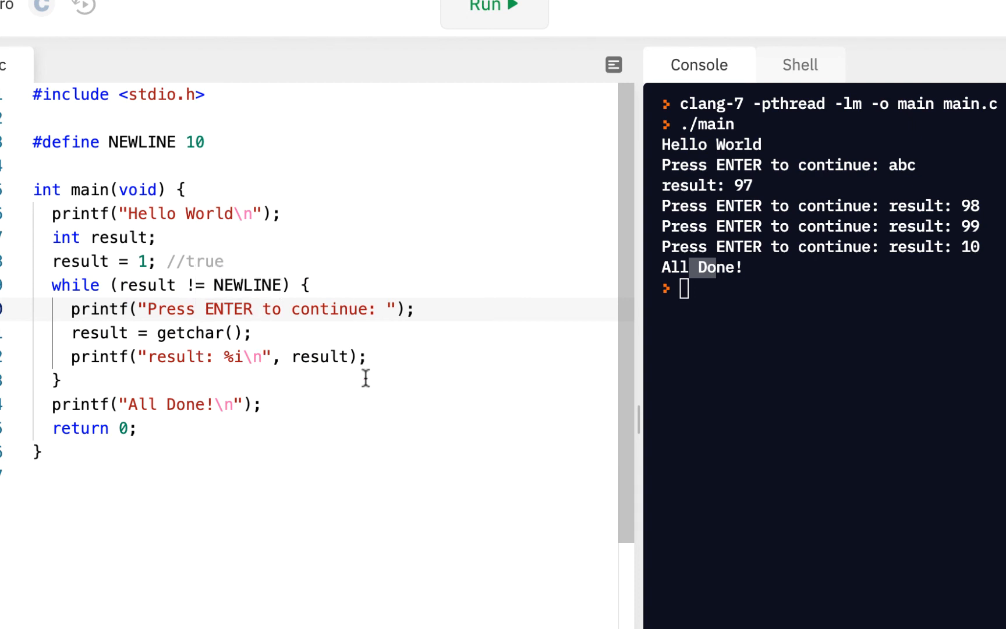
{"action": "mouse_move", "coordinate": [236, 285]}
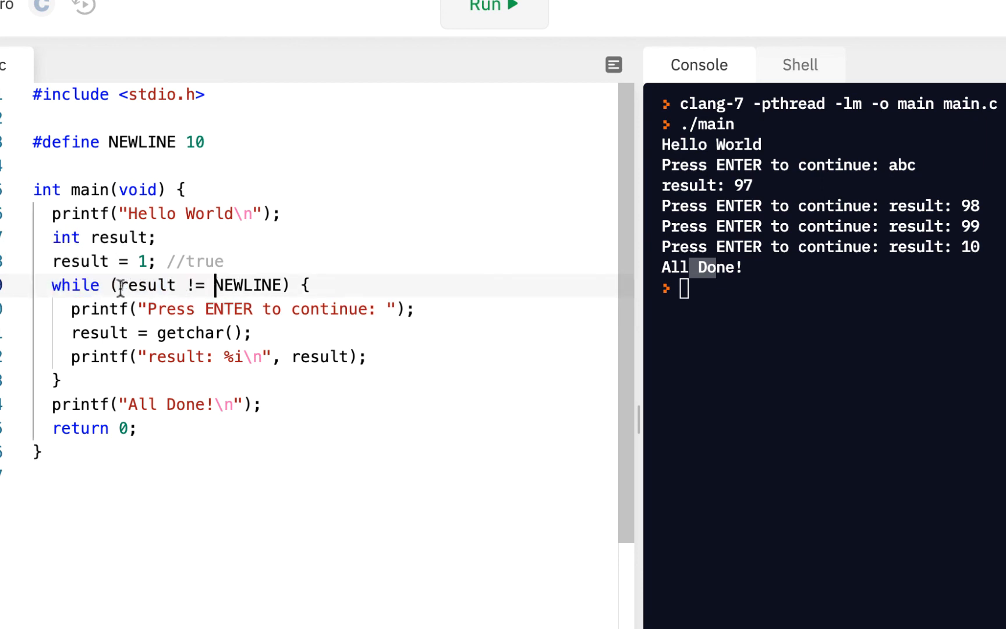
{"action": "left_click_drag", "start_coordinate": [118, 285], "coordinate": [282, 285]}
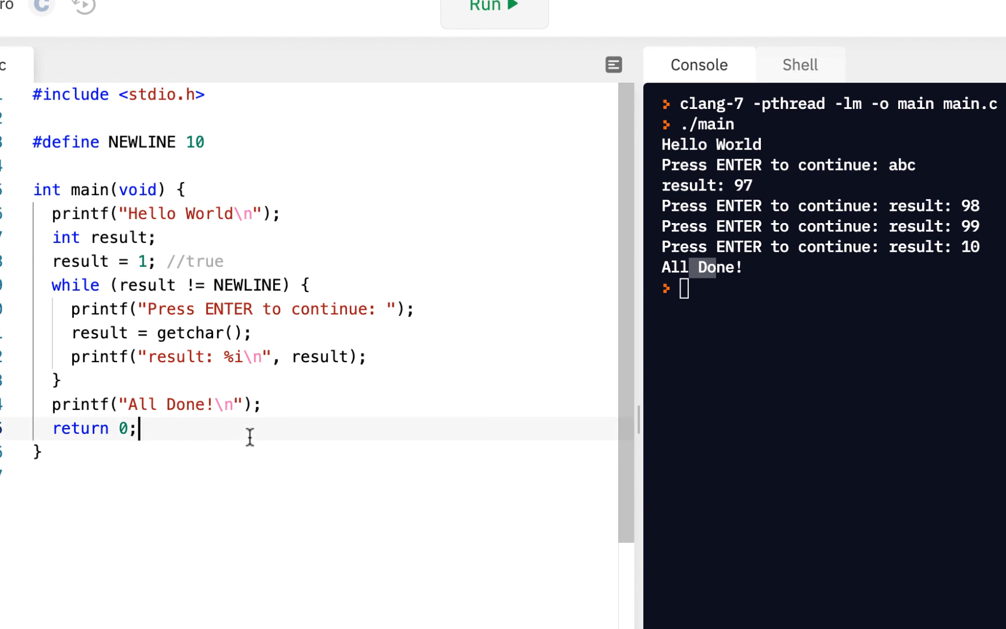
{"action": "mouse_move", "coordinate": [312, 527]}
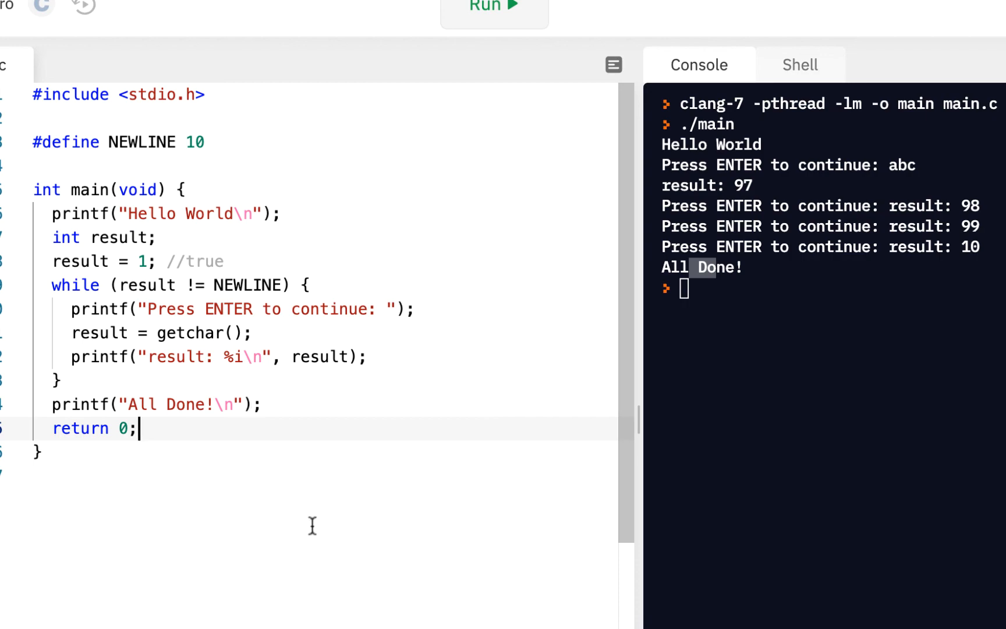